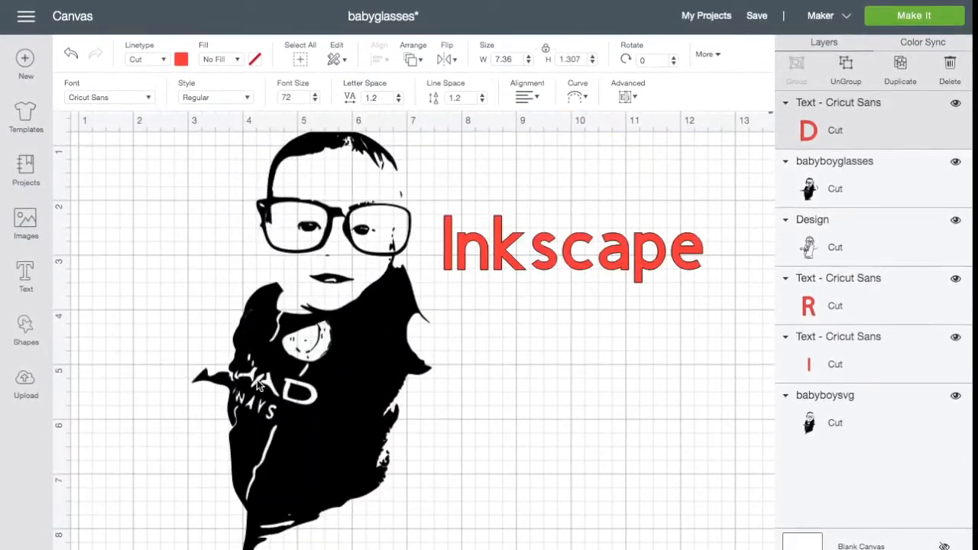
Step: Download the background-removed baby photo PNG from remove.bg and open it in an image viewer
scroll("down", 3)
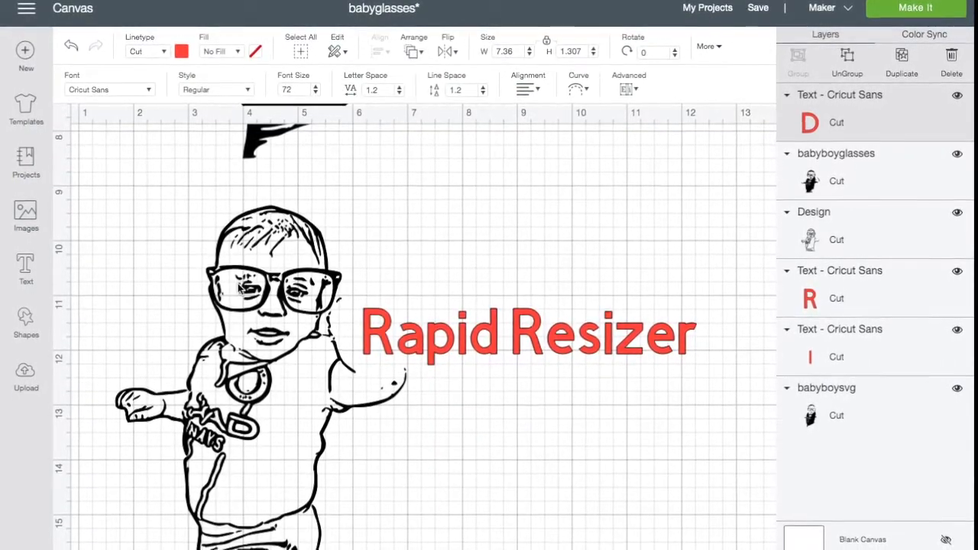
scroll("down", 3)
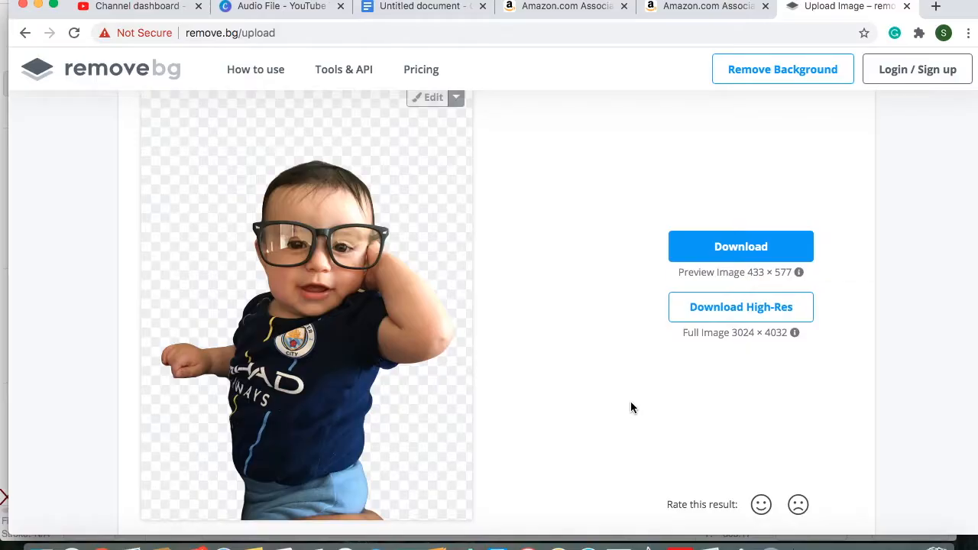
left_click(740, 246)
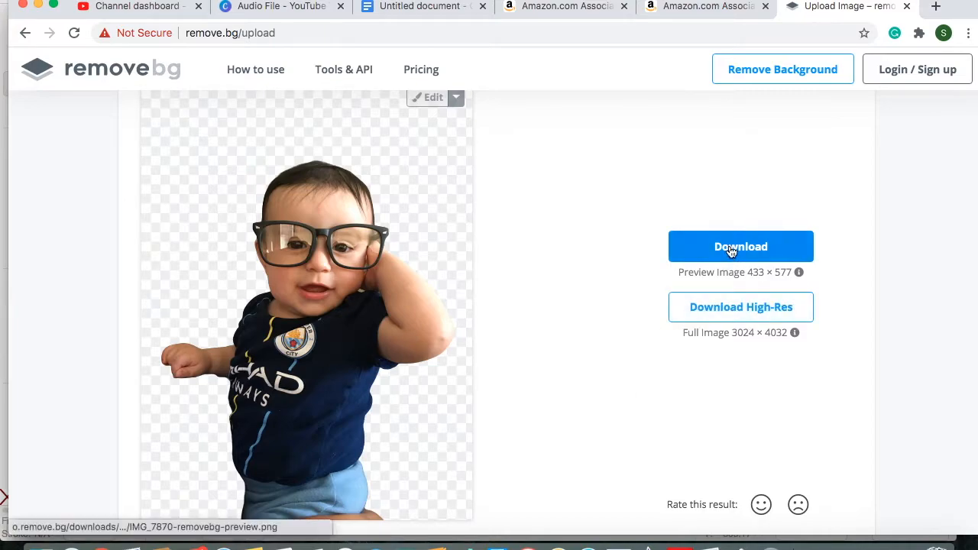
left_click(740, 246)
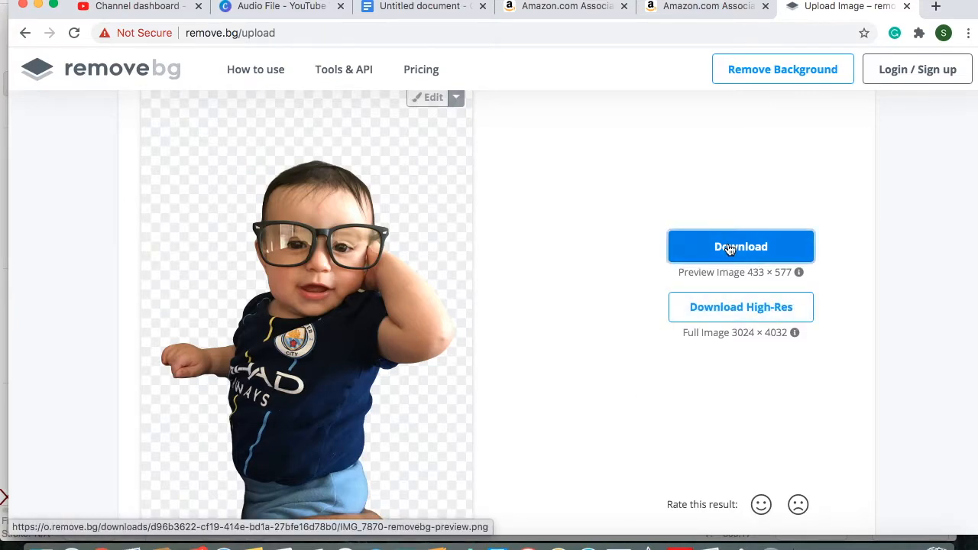
left_click(740, 246)
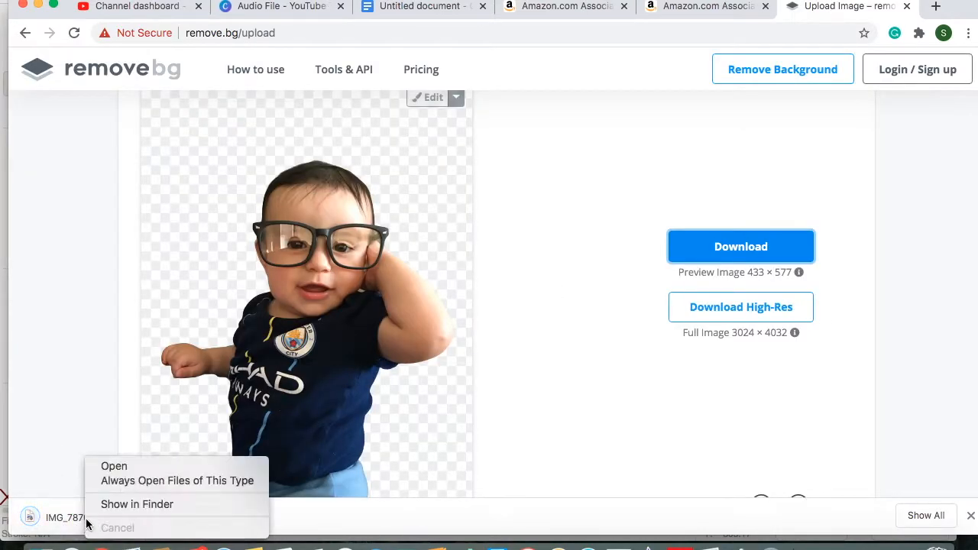
left_click(114, 466)
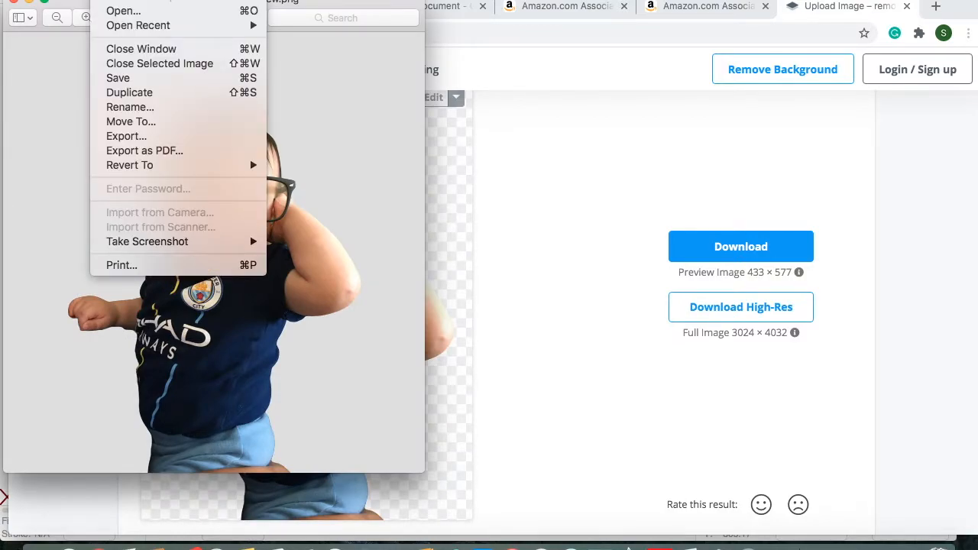
mouse_move(159, 63)
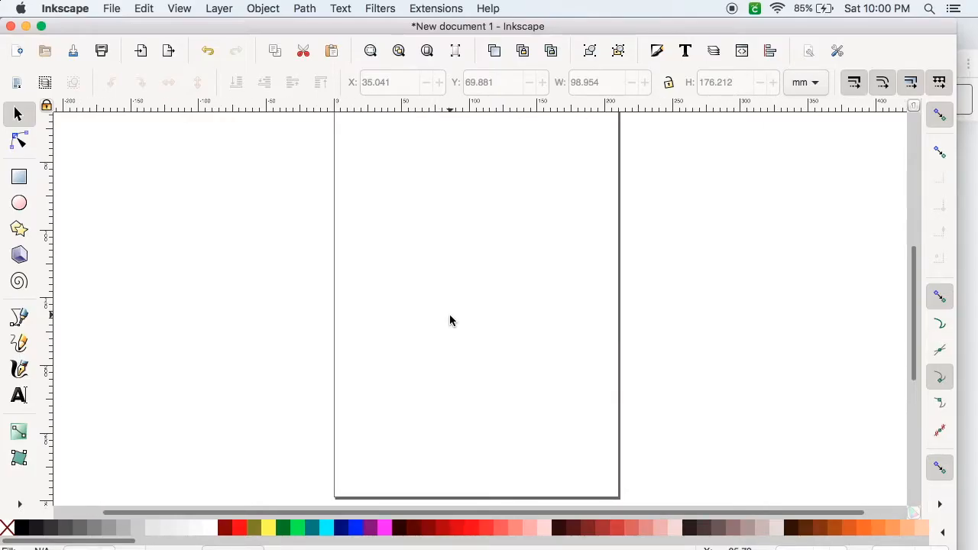
Step: Import and embed the background-removed baby PNG in Inkscape, then nudge it on the page
left_click(112, 8)
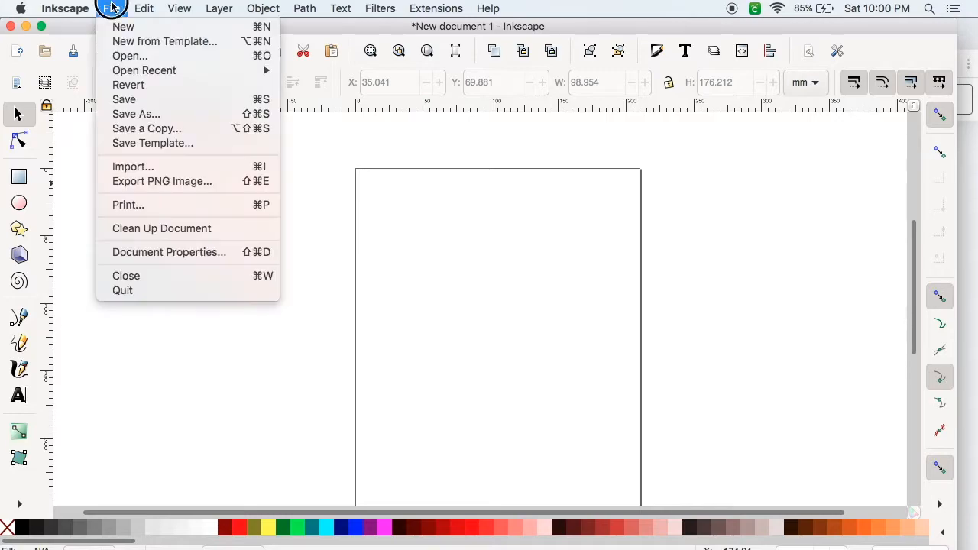
mouse_move(161, 156)
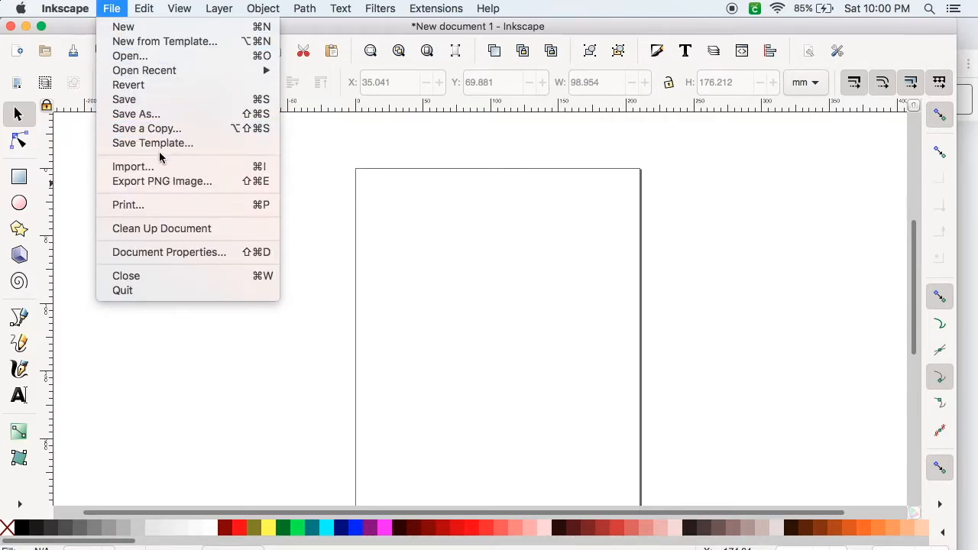
left_click(132, 167)
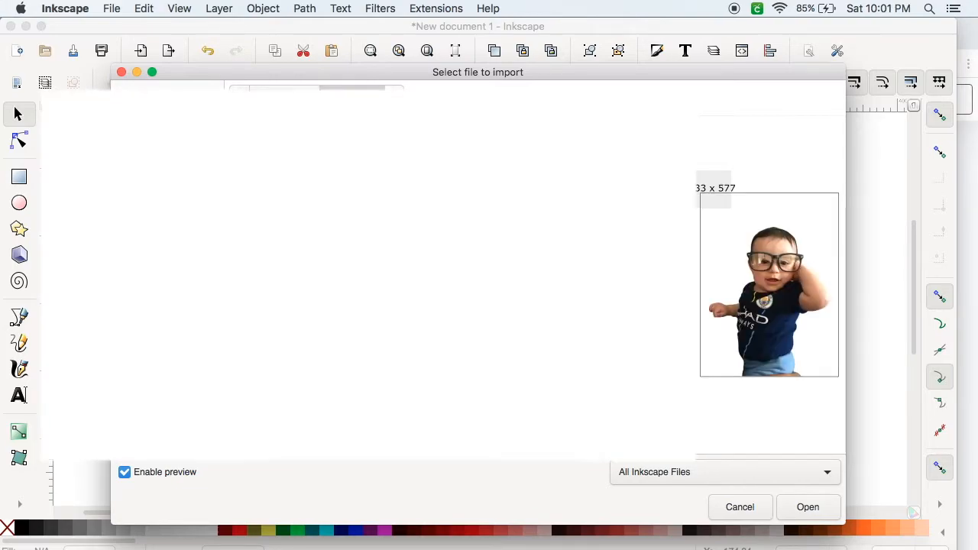
left_click(807, 506)
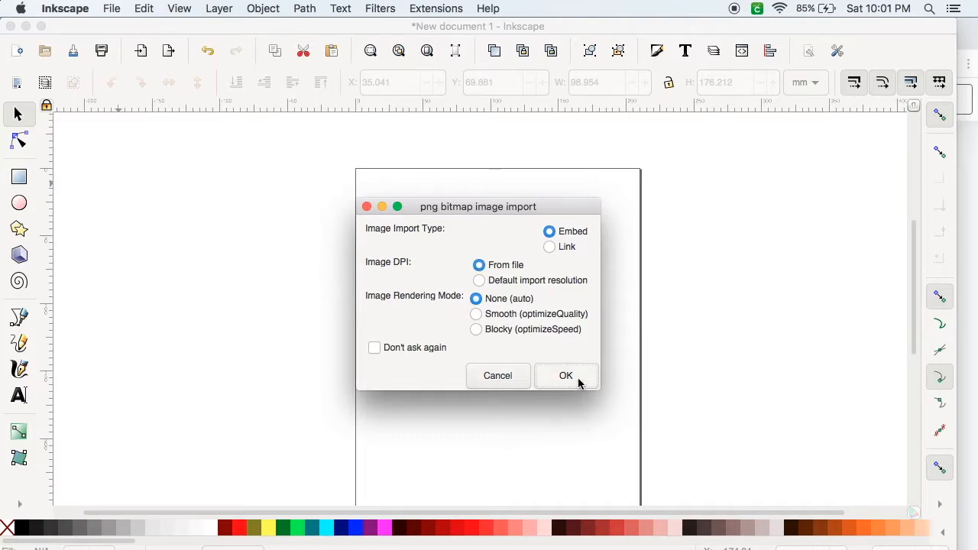
left_click(565, 375)
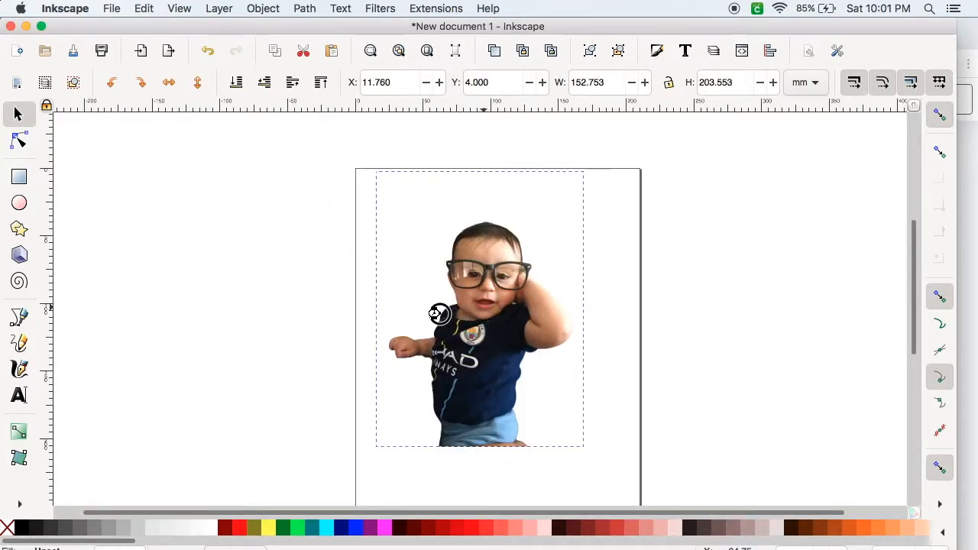
left_click_drag(439, 313, 504, 319)
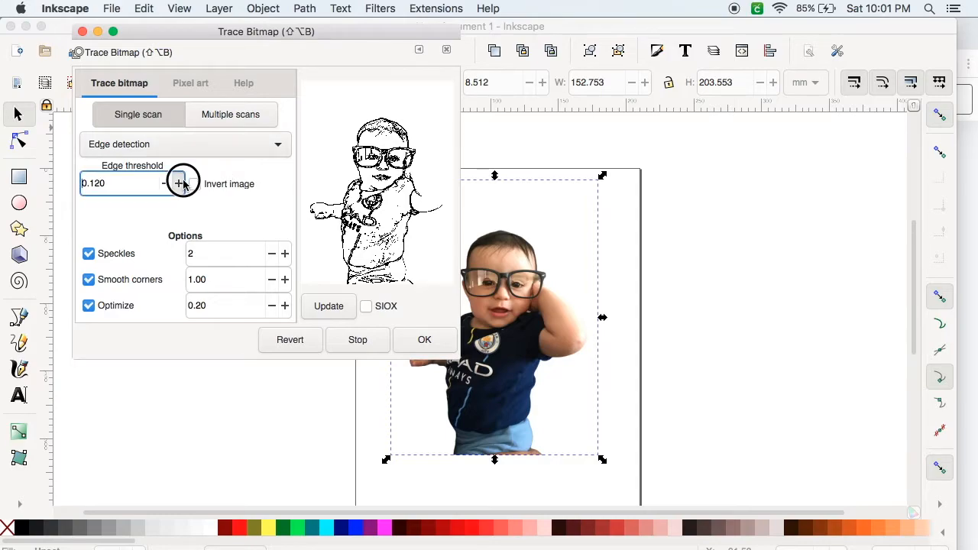
Step: Switch the trace method to Brightness cutoff and lower the threshold to about 0.25, updating the preview
left_click(178, 183)
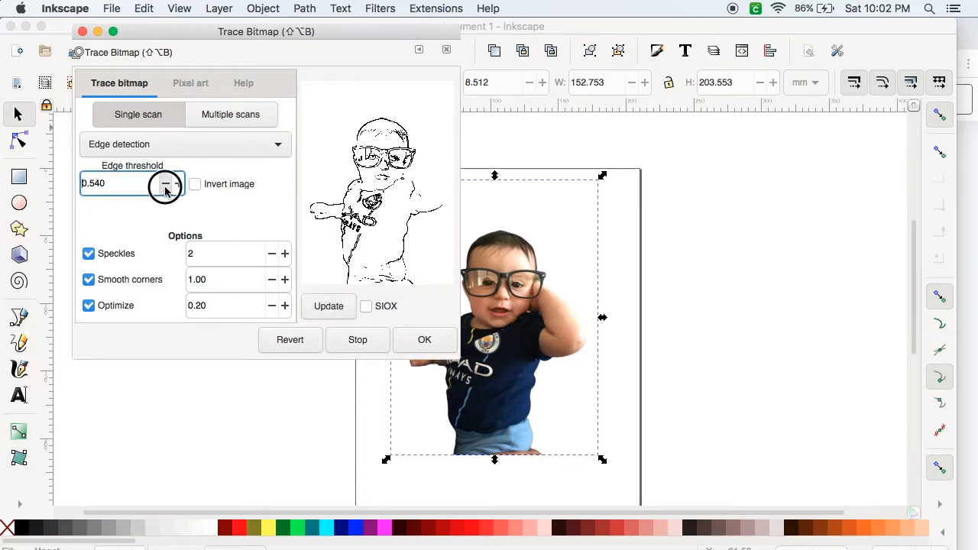
left_click(185, 144)
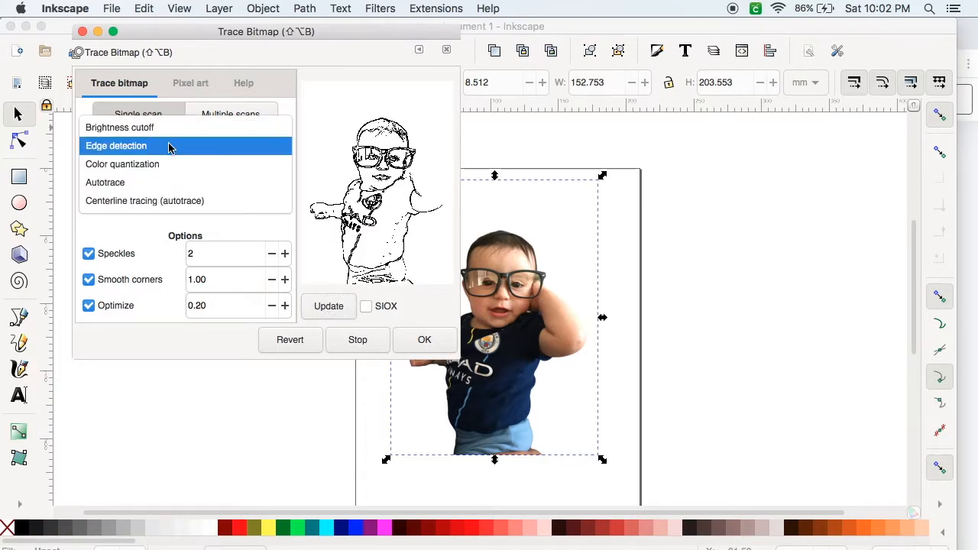
left_click(119, 127)
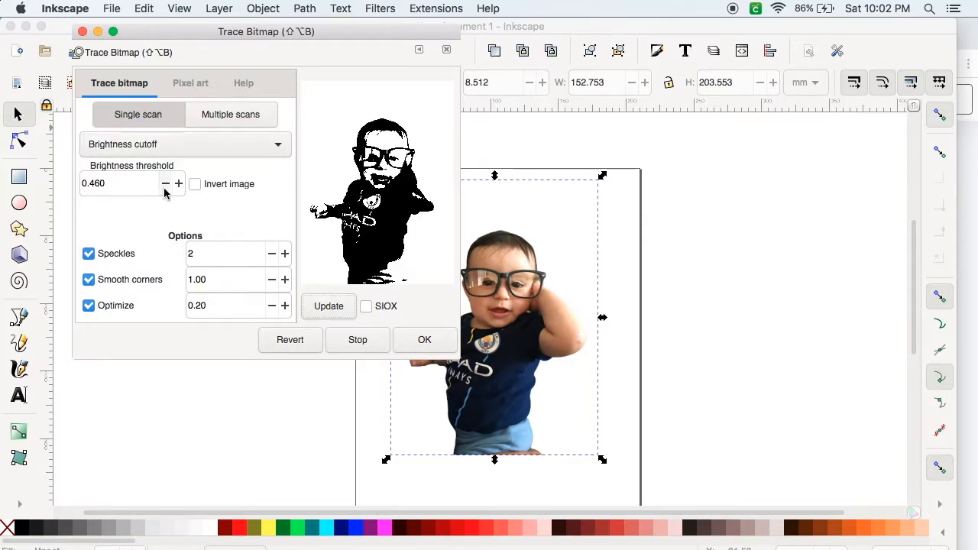
left_click(165, 183)
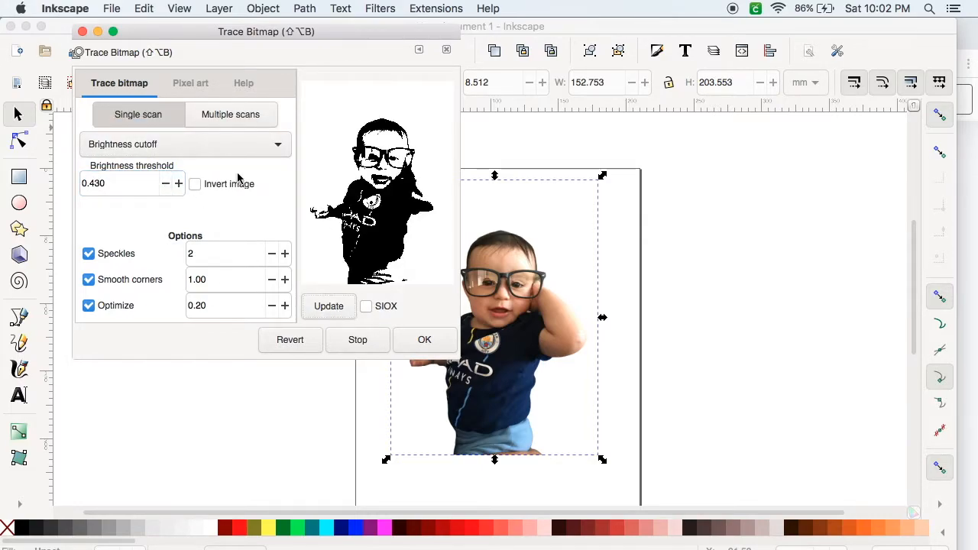
left_click(165, 183)
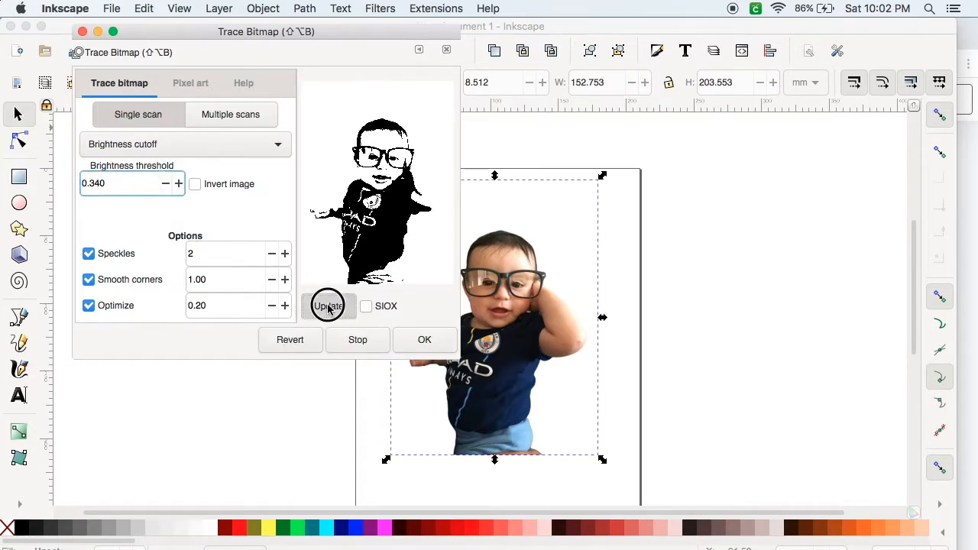
left_click(329, 305)
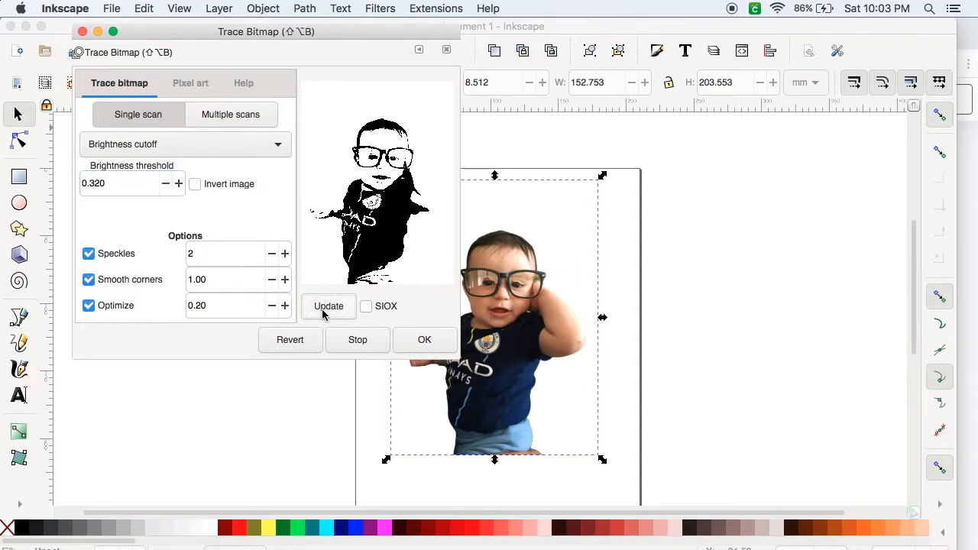
left_click(165, 183)
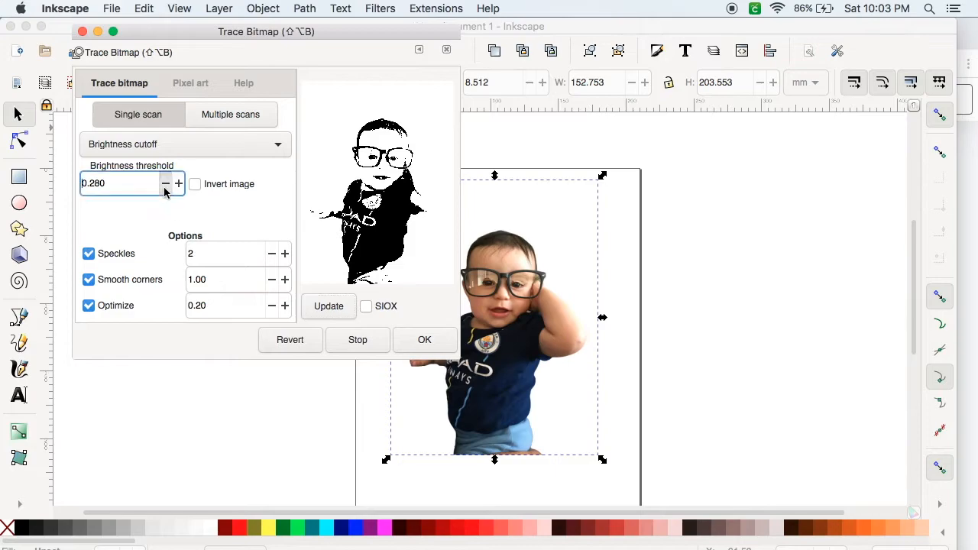
left_click(165, 184)
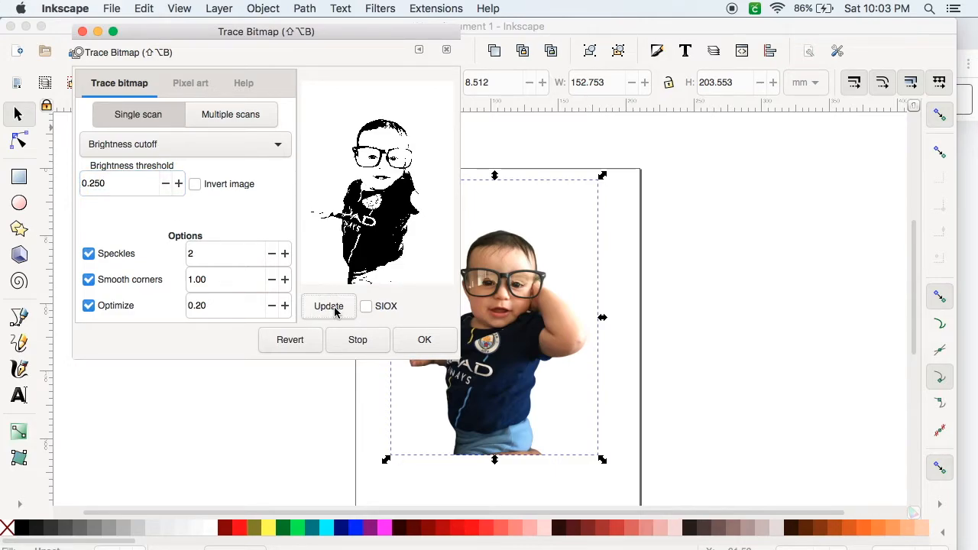
left_click(328, 306)
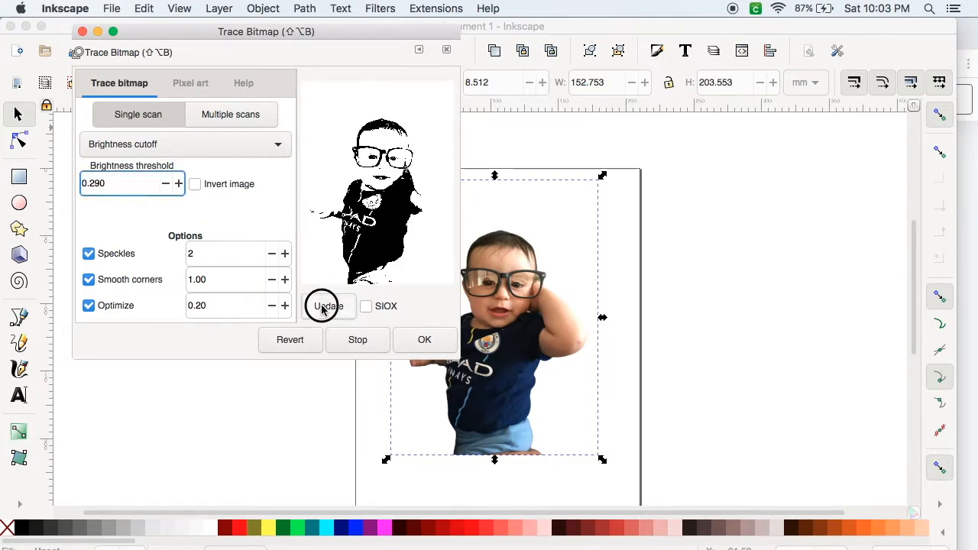
left_click(179, 184)
type("0.230")
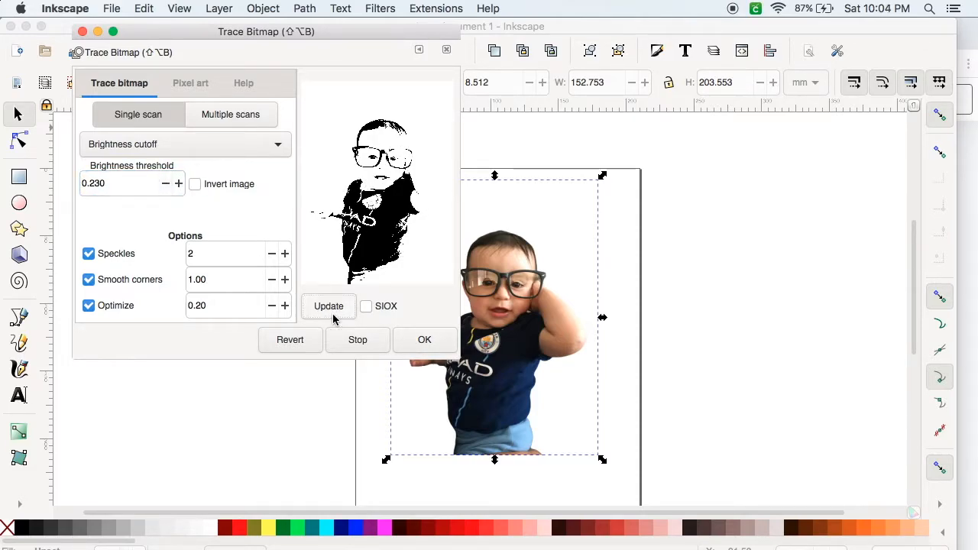
Step: Create the black brightness-cutoff trace, switch to Multiple scans, and select the traced design
left_click(178, 183)
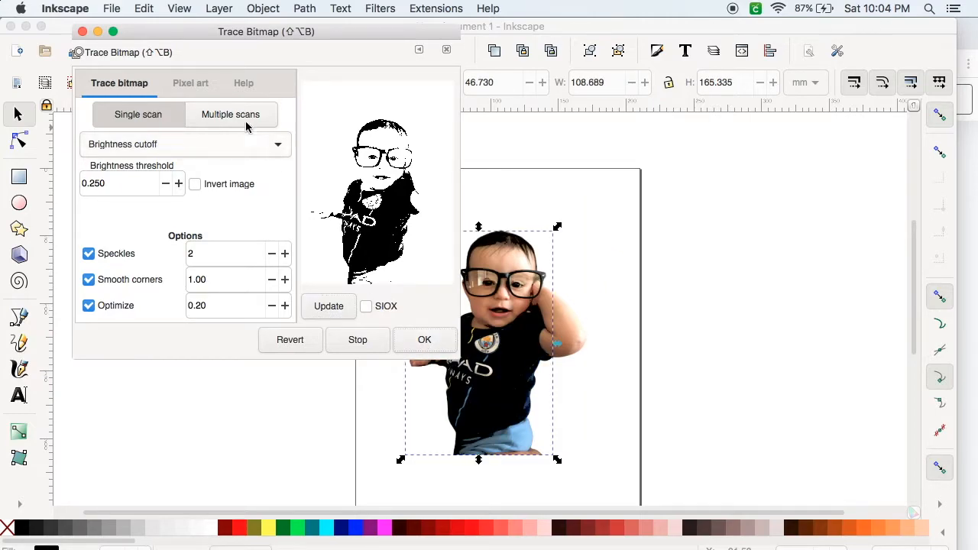
left_click(230, 114)
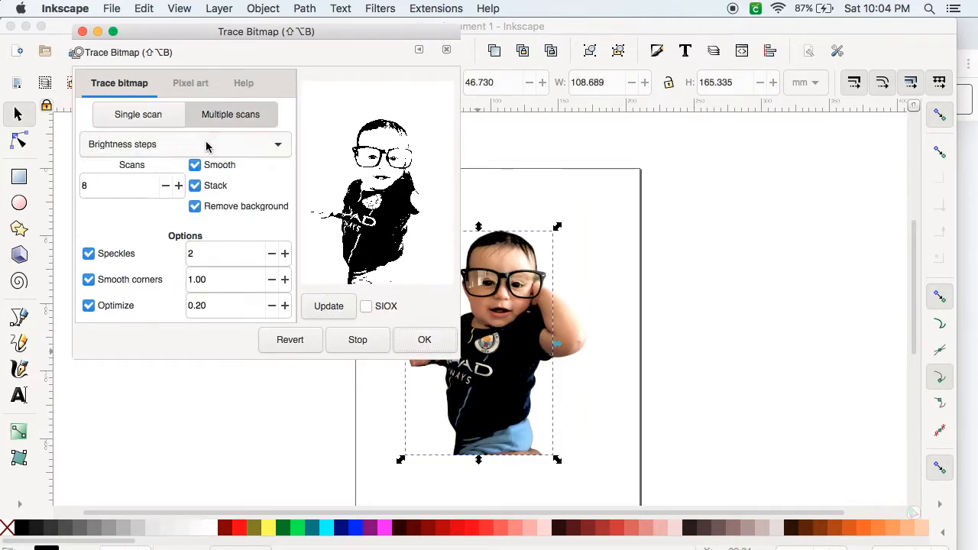
left_click(425, 339)
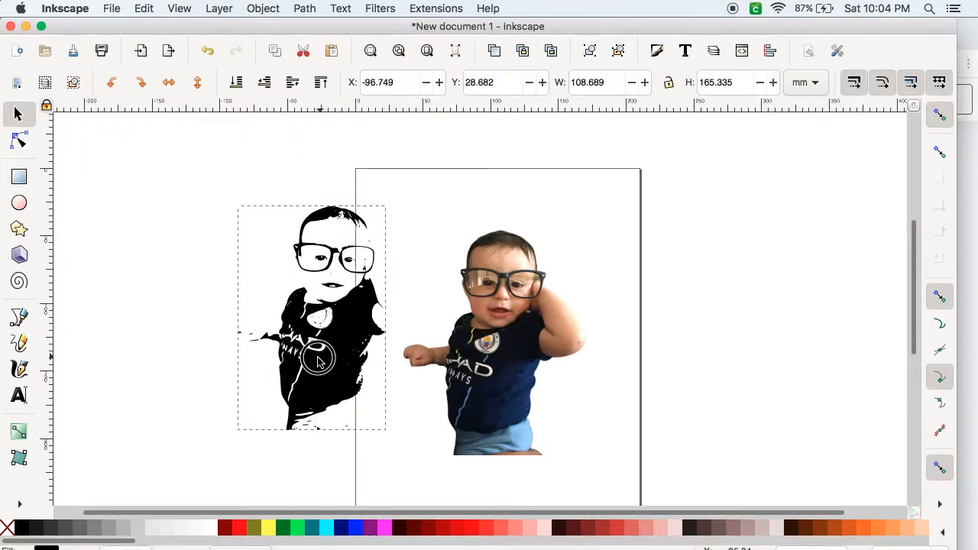
Step: Move the black traced design left of the page and save the drawing as babyboy.svg
left_click_drag(319, 359, 268, 333)
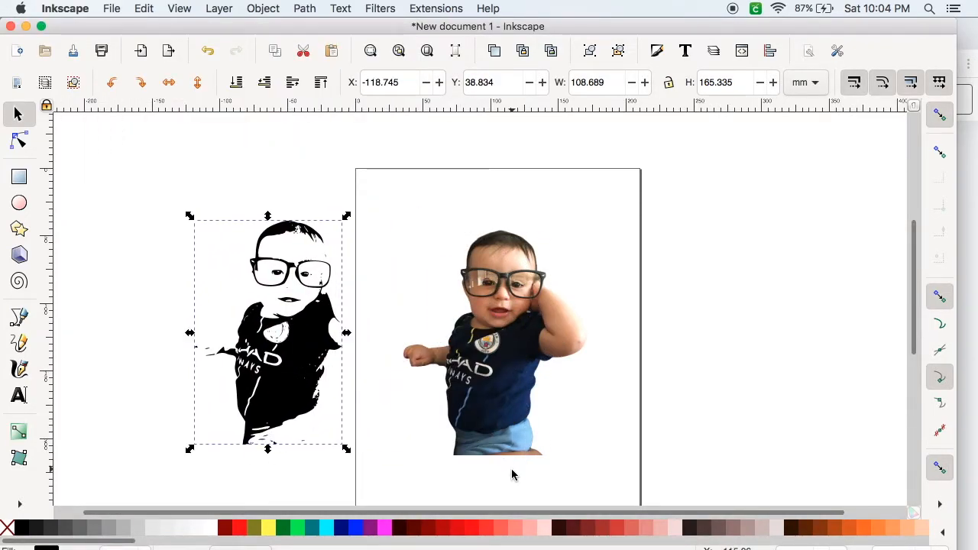
left_click(111, 9)
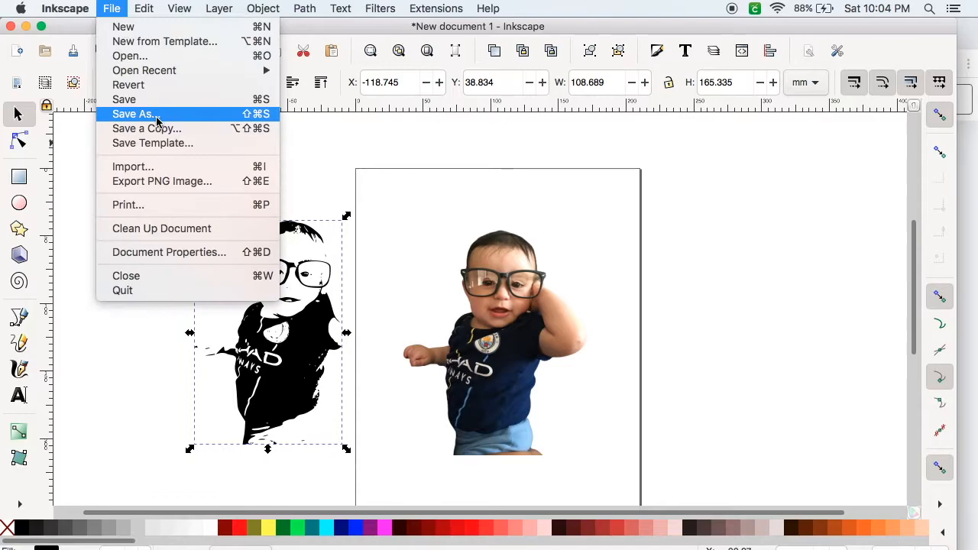
left_click(135, 113)
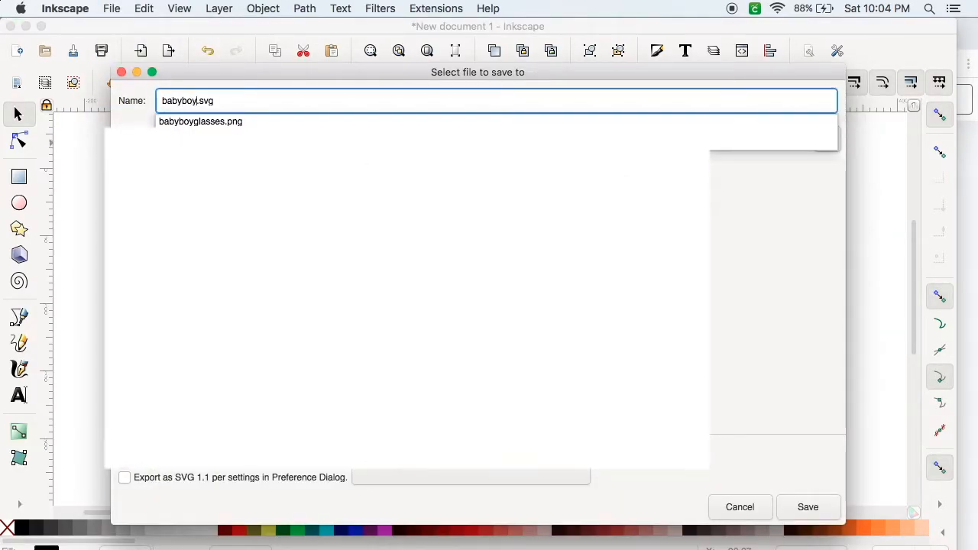
left_click(807, 507)
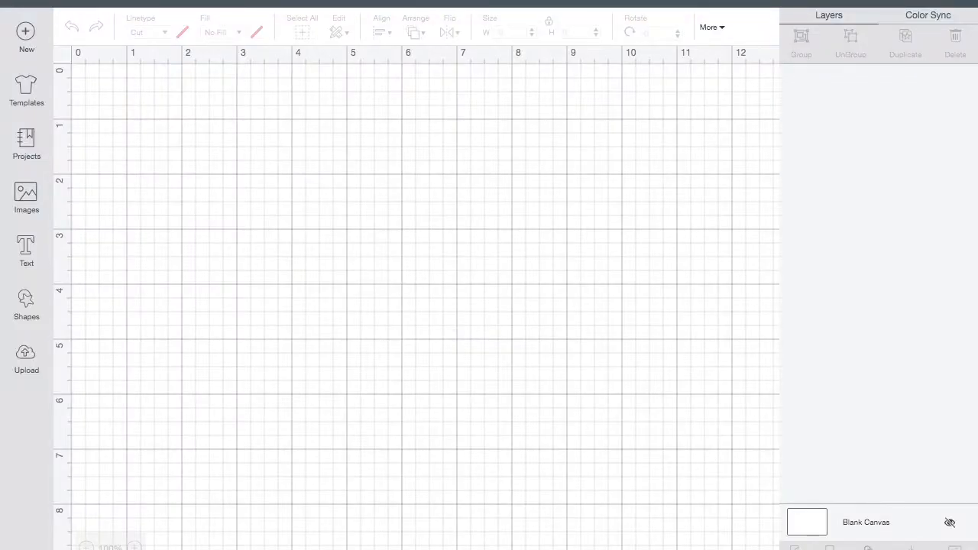
mouse_move(64, 110)
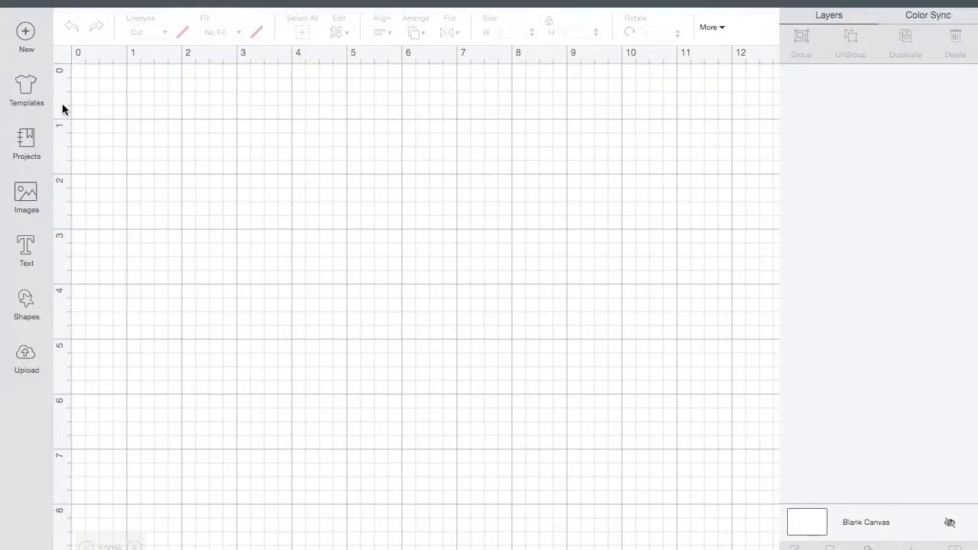
Step: Upload babyboy.svg from Downloads and insert it onto the canvas as a black cut layer
left_click(26, 357)
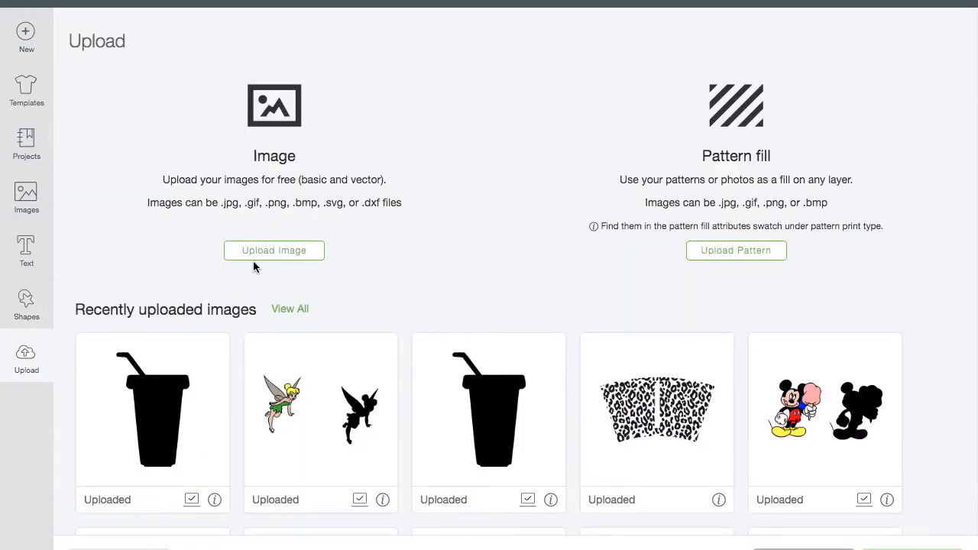
left_click(274, 249)
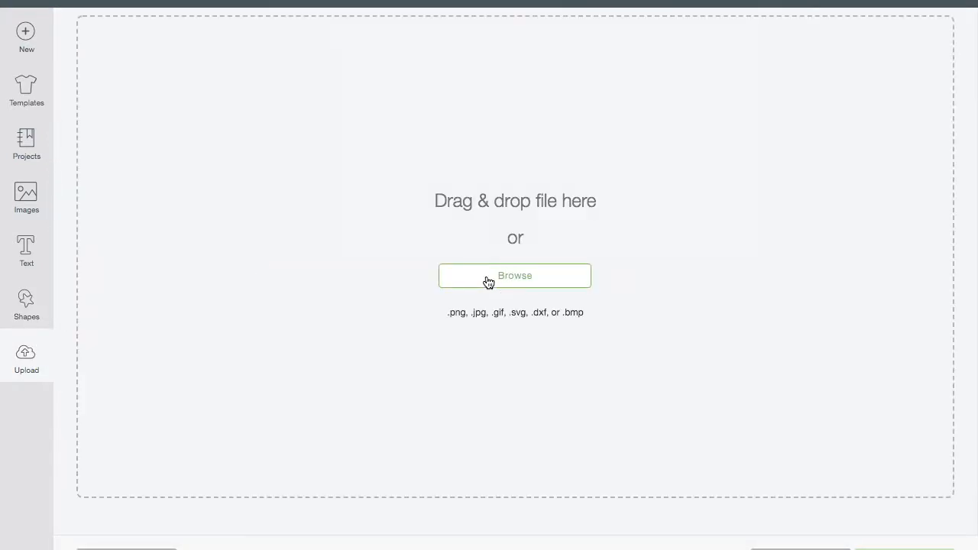
left_click(514, 275)
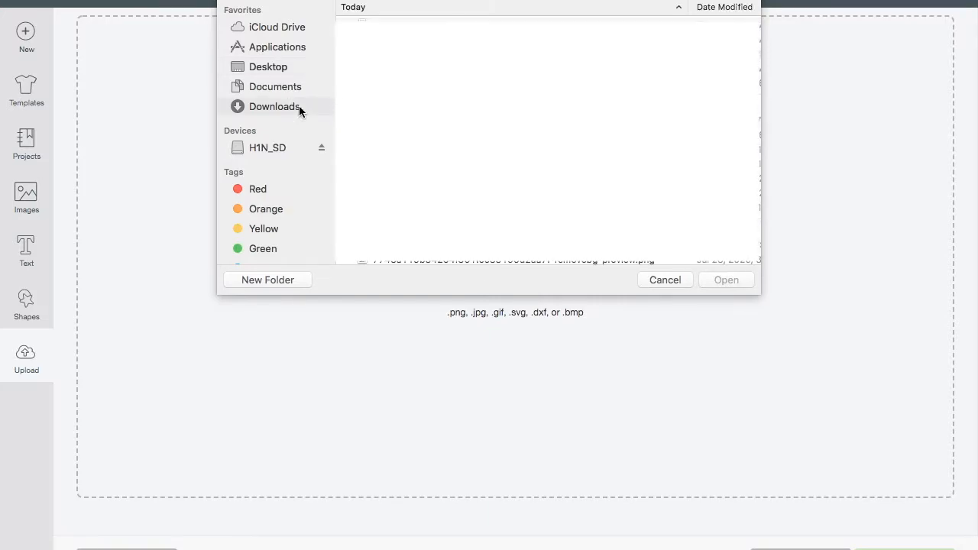
left_click(664, 279)
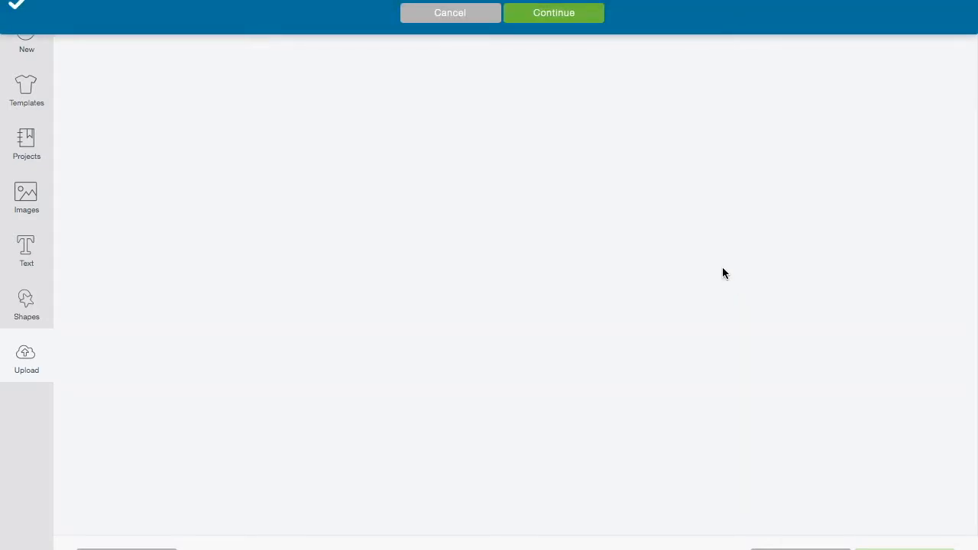
left_click(553, 12)
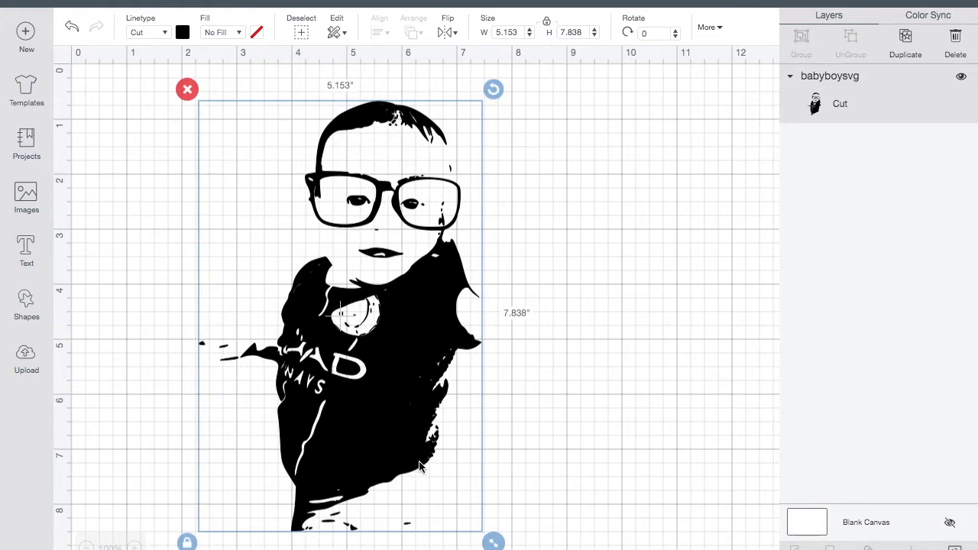
mouse_move(405, 336)
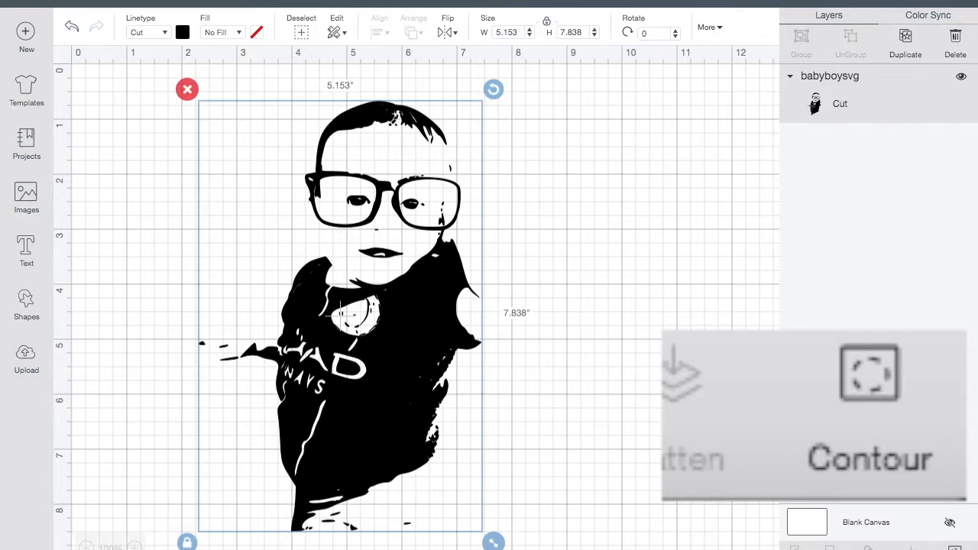
Step: Open Contour on the baby design and zoom in and out to inspect its cut pieces
left_click(869, 371)
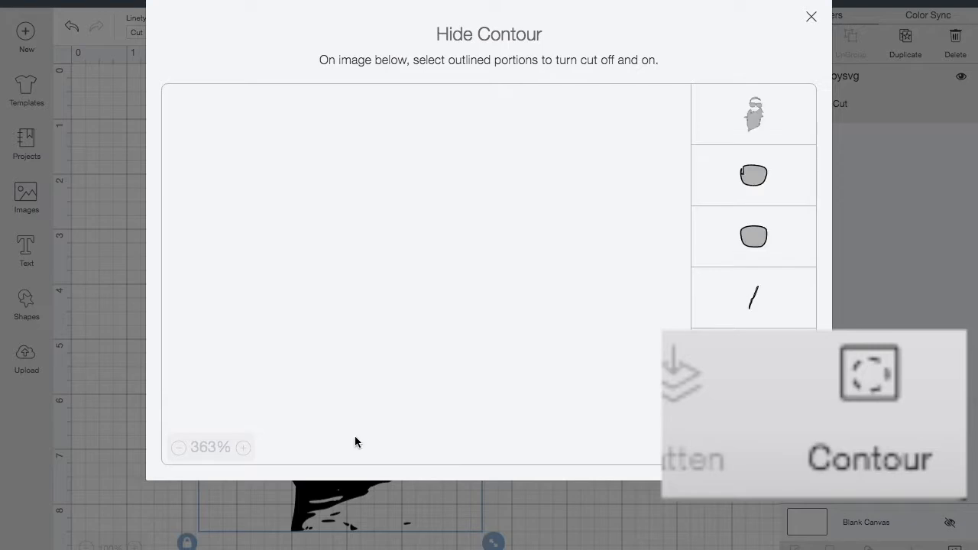
left_click(179, 447)
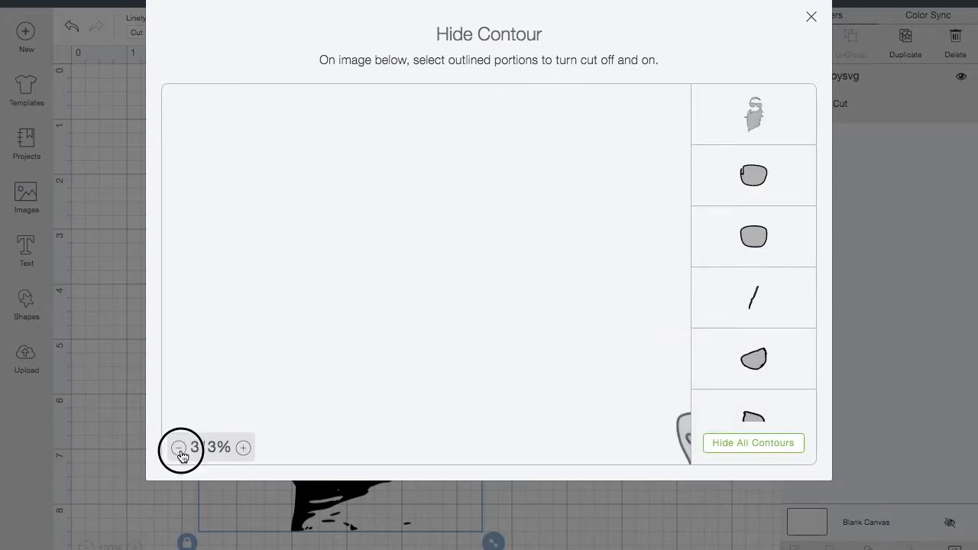
left_click(243, 447)
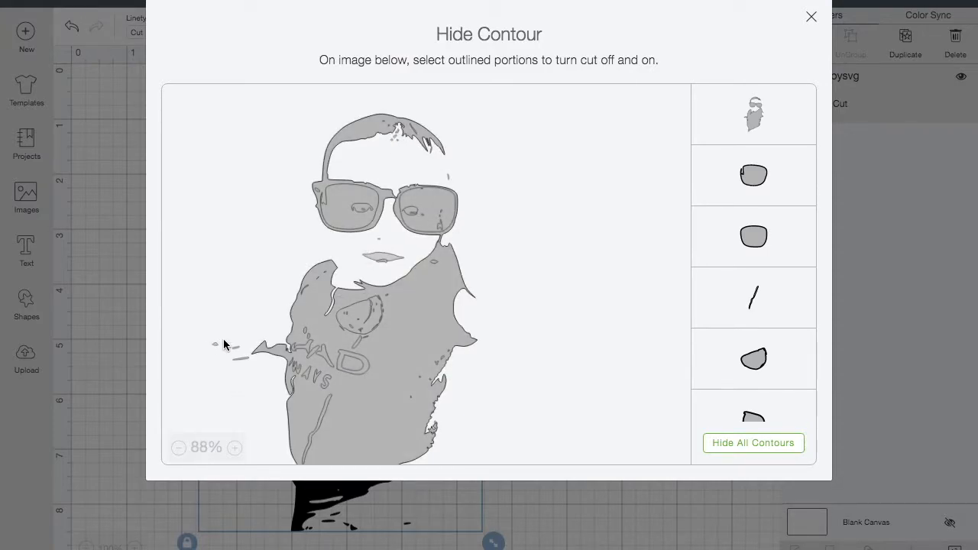
left_click(235, 447)
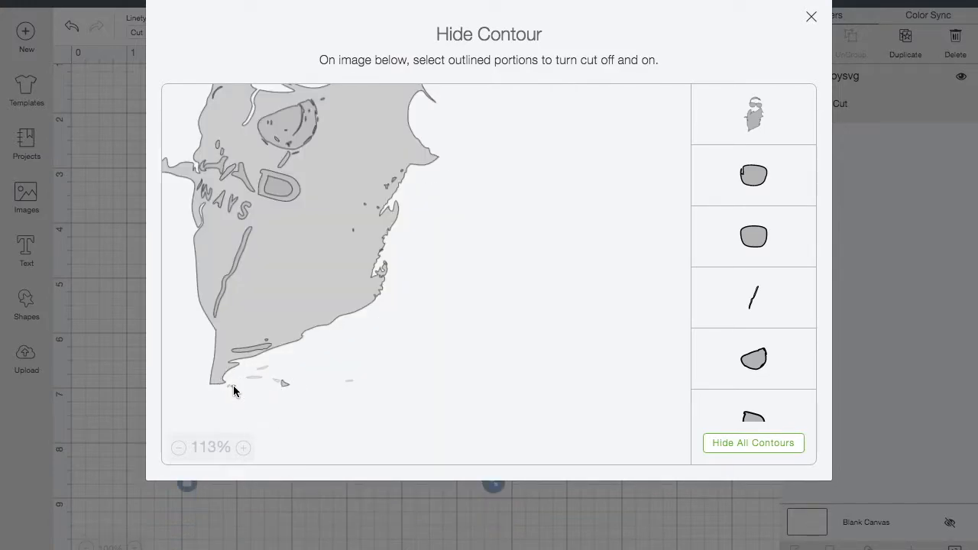
left_click(243, 447)
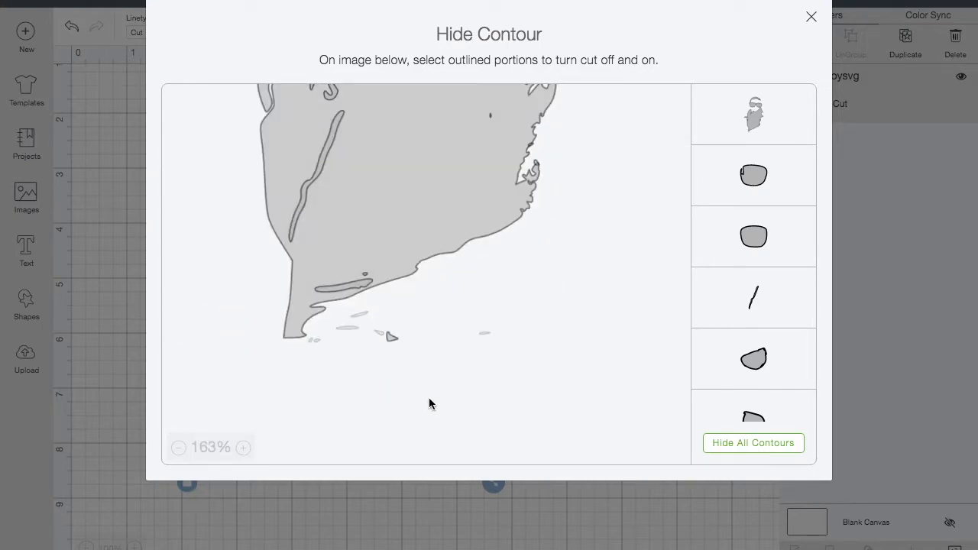
left_click(243, 447)
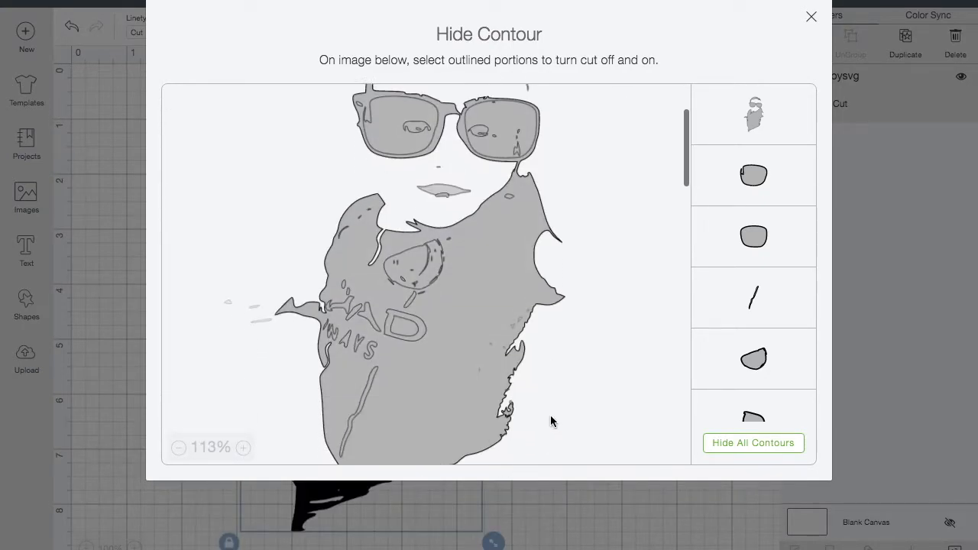
left_click(242, 447)
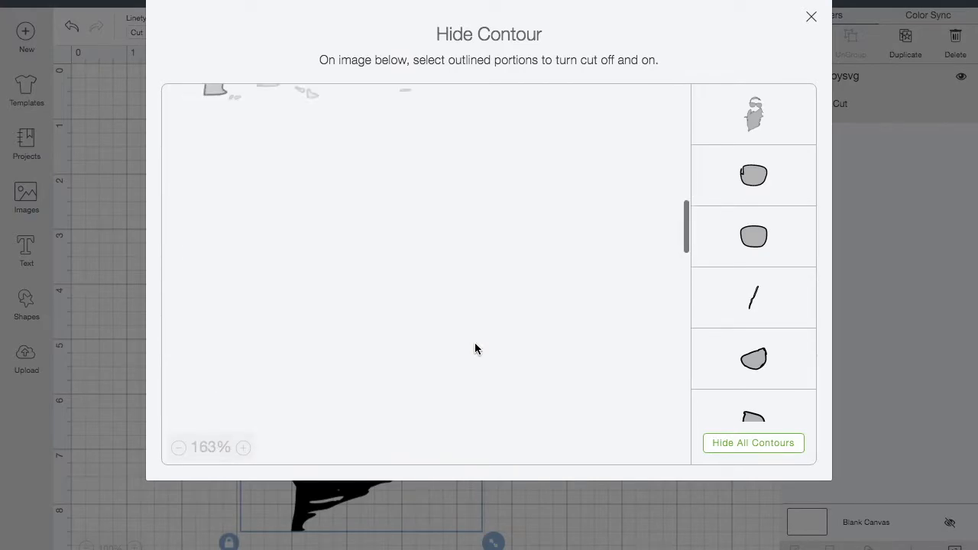
left_click(810, 16)
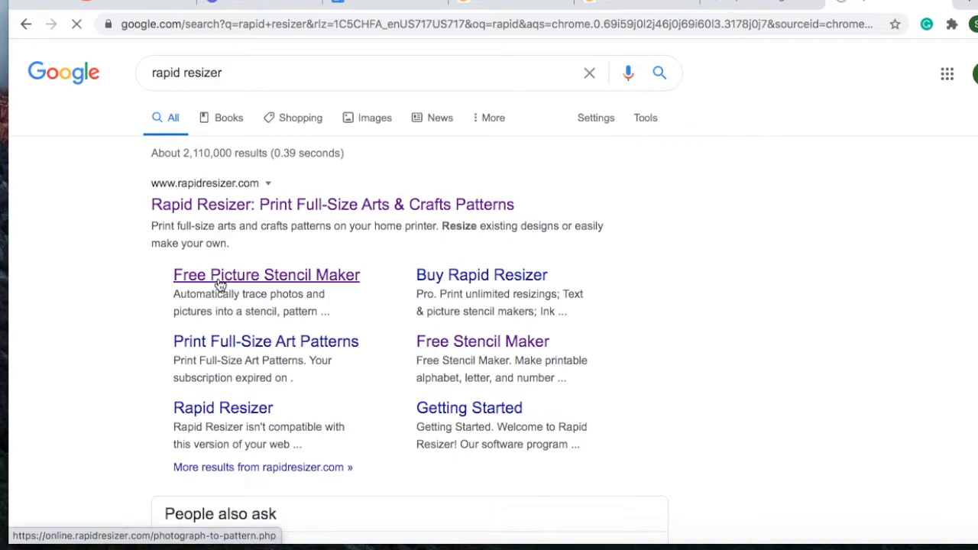
Step: Open Rapid Resizer's Free Picture Stencil Maker from the Google results and scroll to the top
left_click(266, 275)
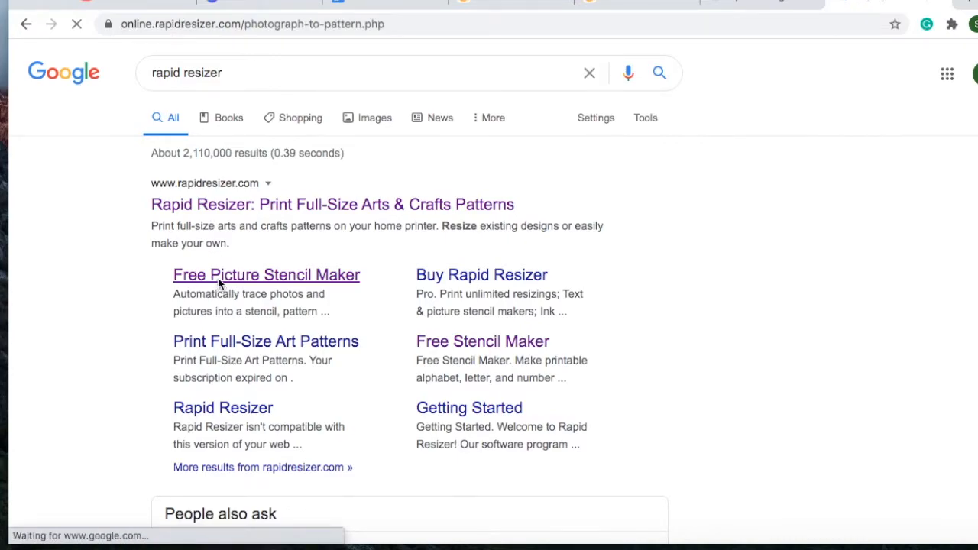
left_click(266, 275)
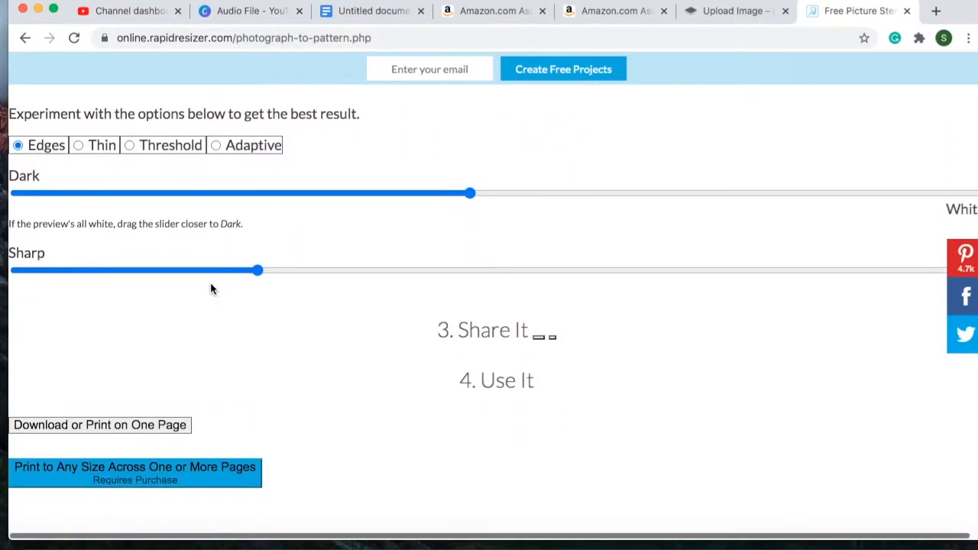
scroll("up", 3)
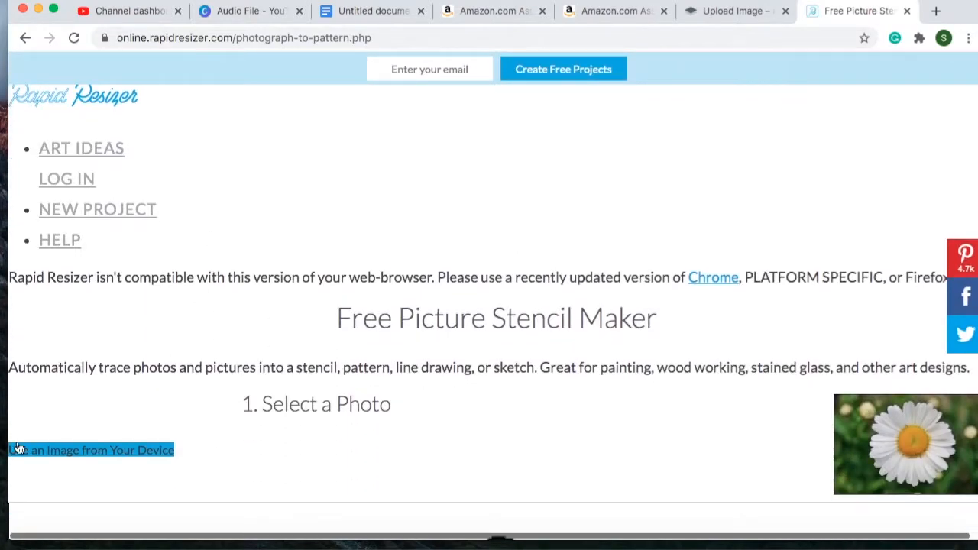
Step: Upload the 199 KB baby PNG from Downloads into the Rapid Resizer stencil maker
left_click(91, 449)
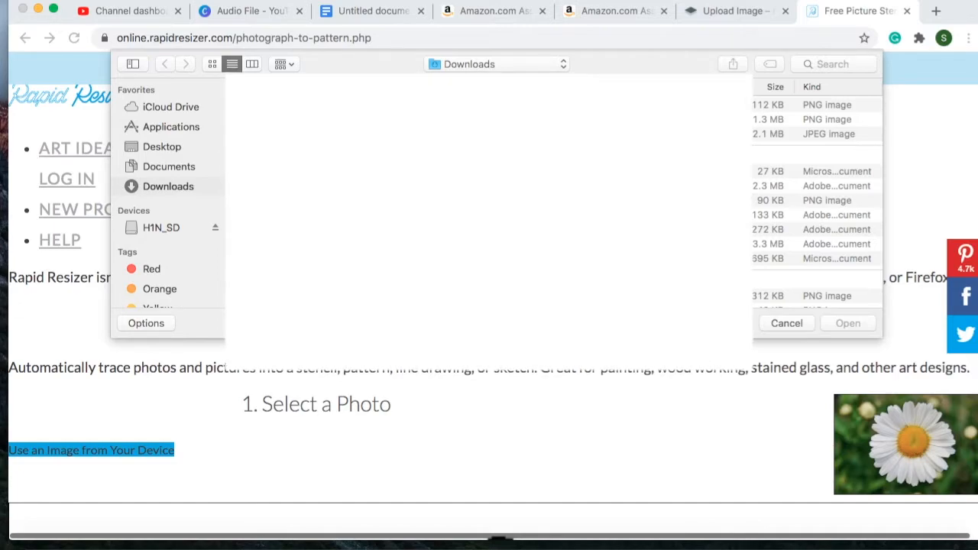
scroll("down", 3)
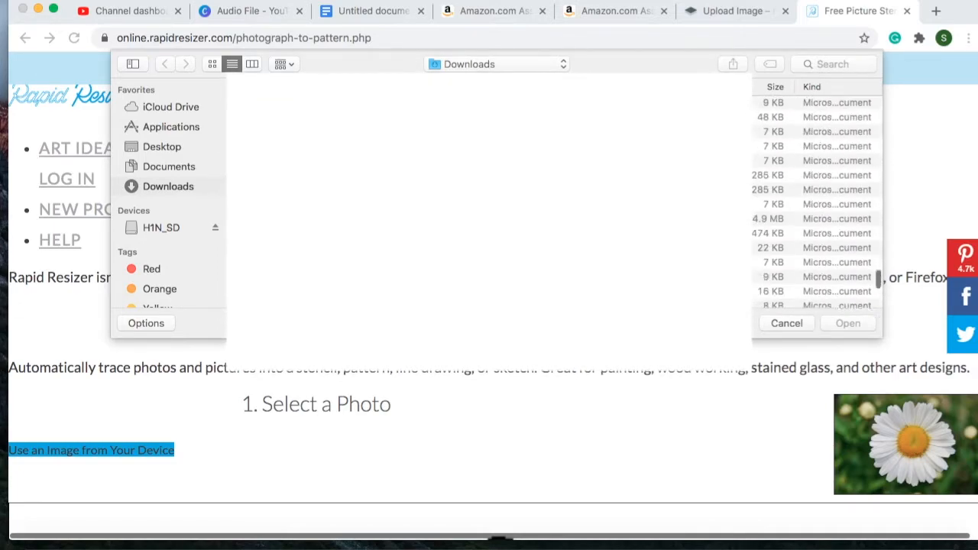
scroll("down", 3)
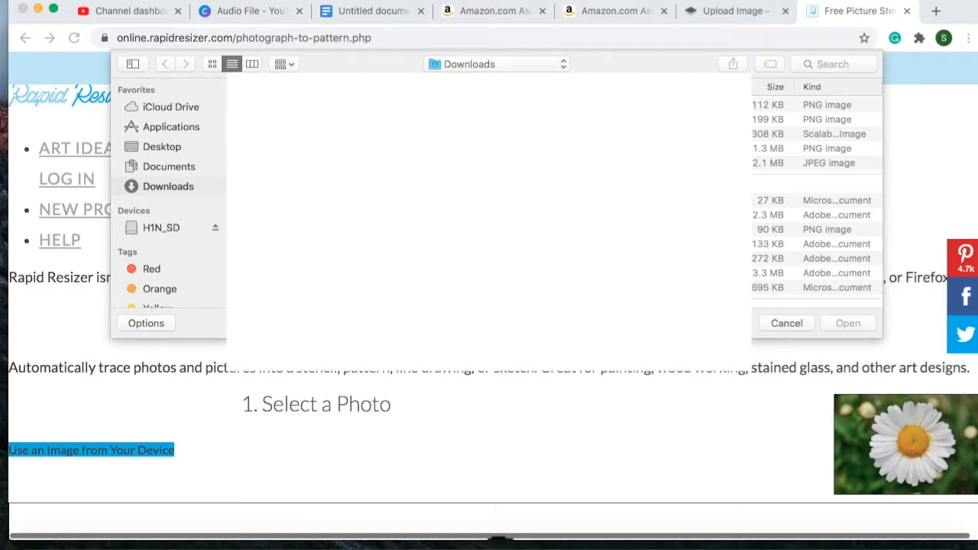
left_click(813, 119)
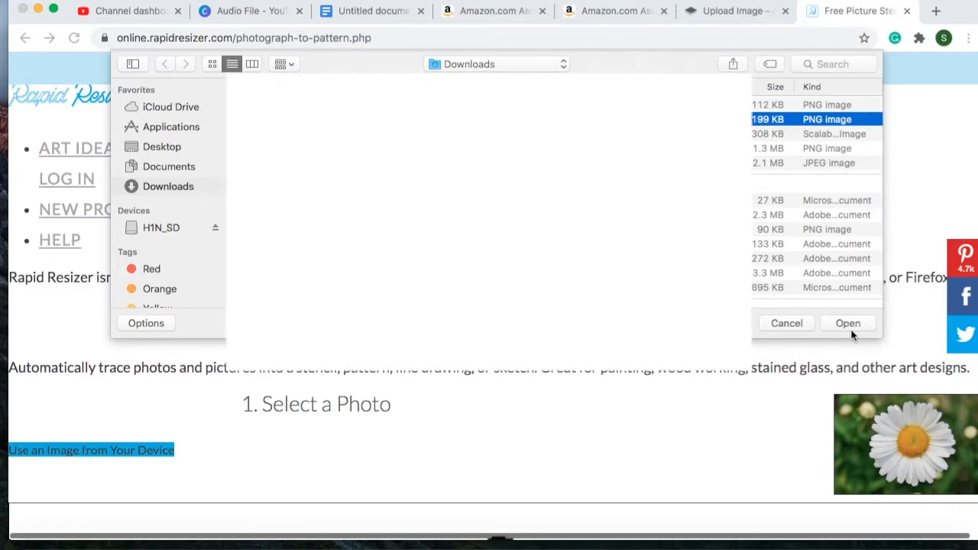
left_click(847, 322)
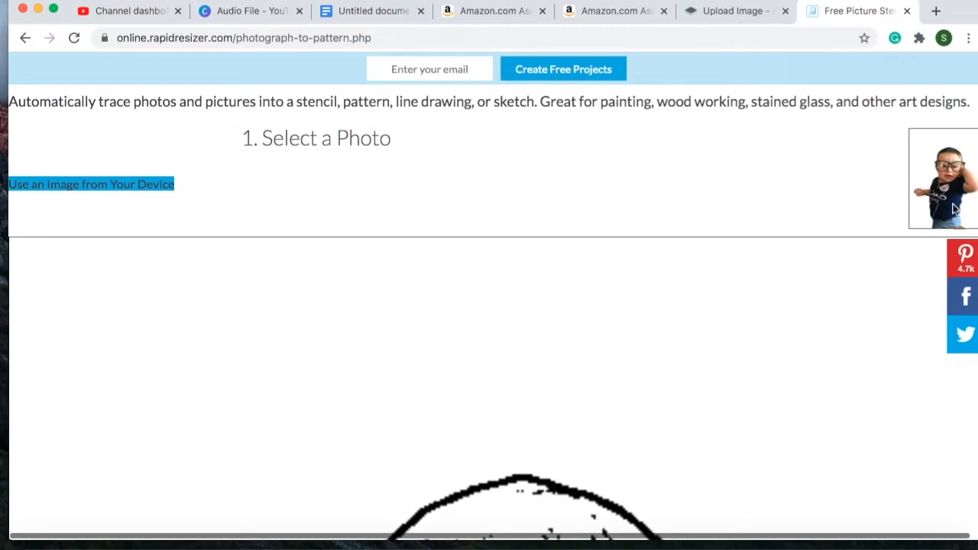
Step: Scroll through the traced baby stencil preview down to the 'Turn It into a Design' options
scroll("down", 3)
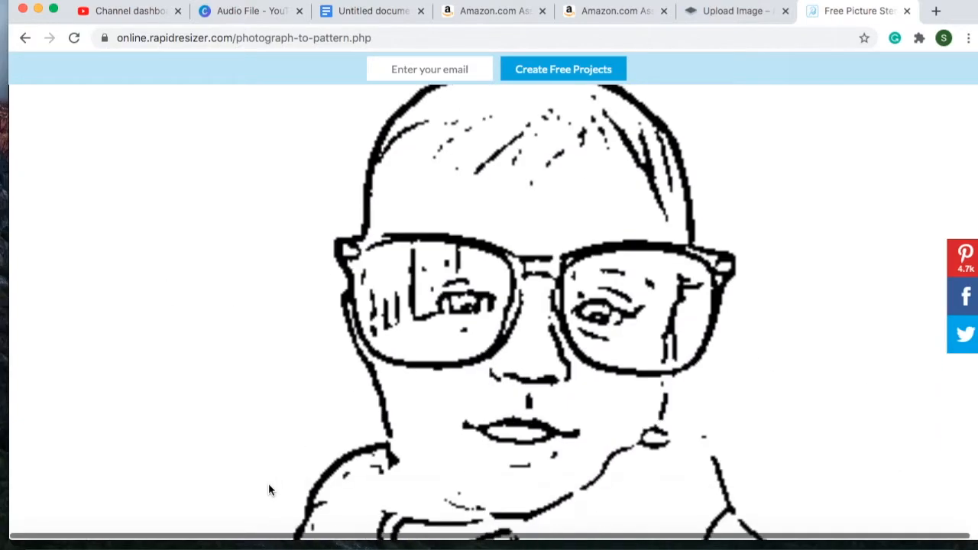
scroll("down", 3)
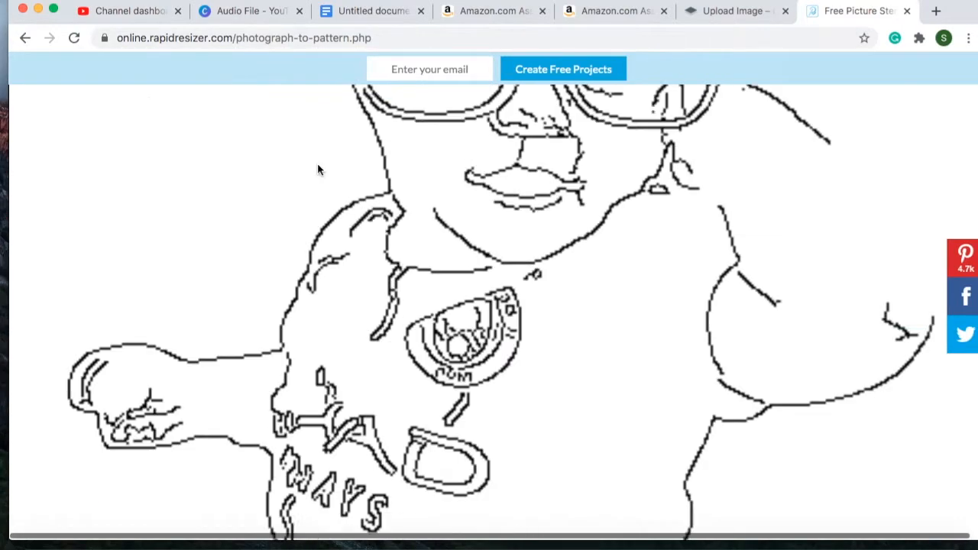
scroll("down", 3)
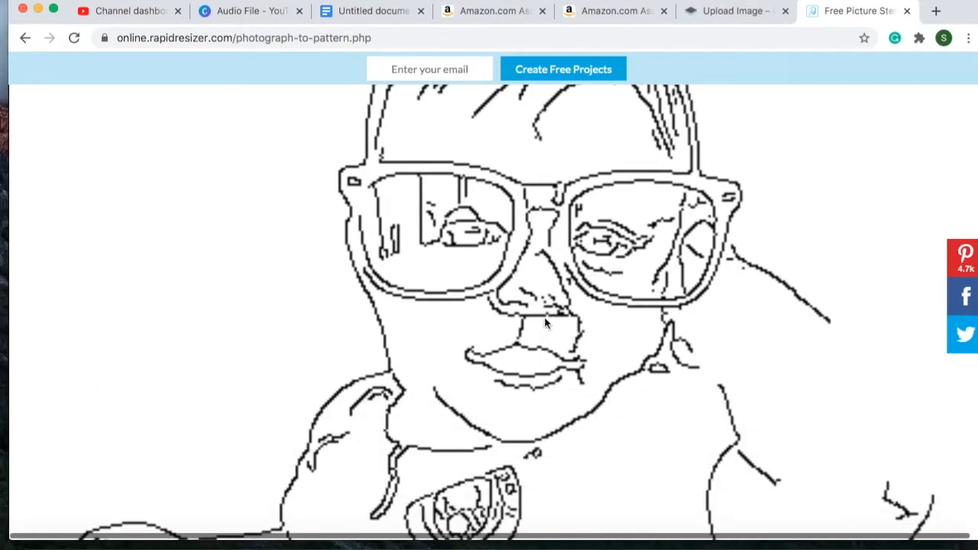
scroll("down", 3)
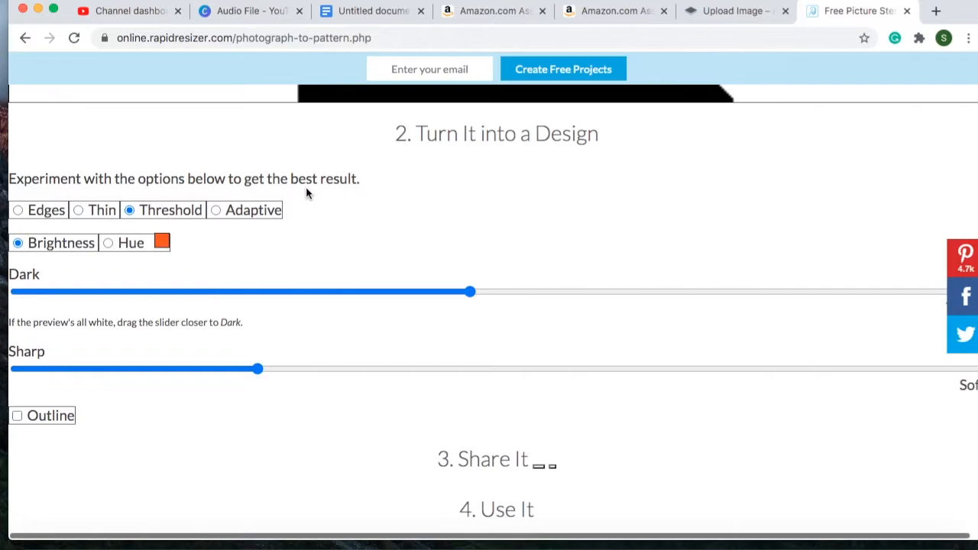
Step: Adjust the Dark/White threshold darker, then lighter, settle at a middle level, and review the stencil
scroll("down", 3)
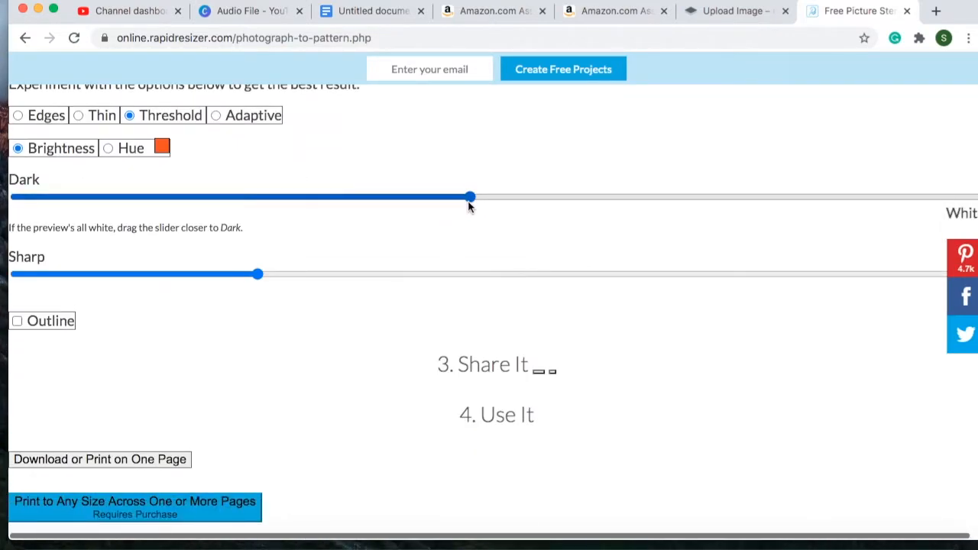
left_click_drag(469, 196, 599, 196)
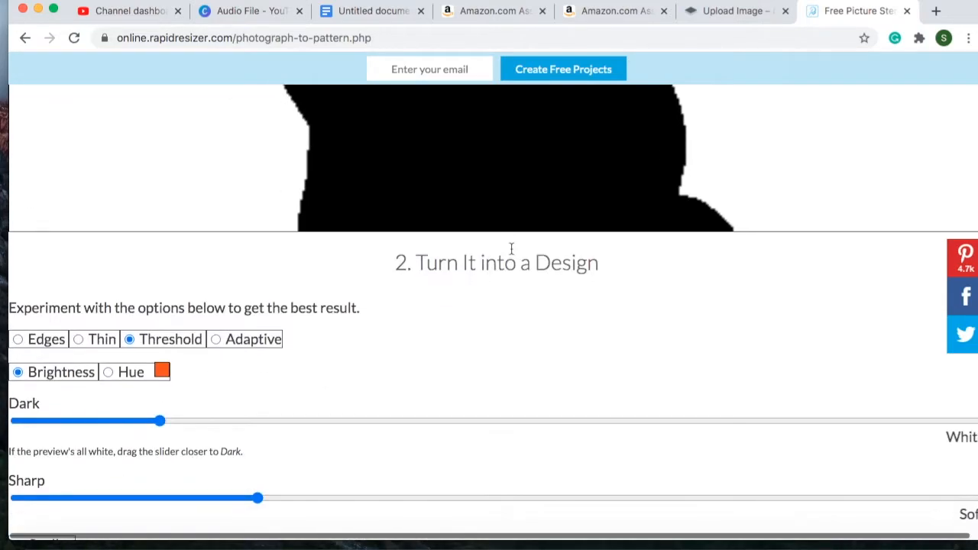
left_click_drag(159, 420, 924, 321)
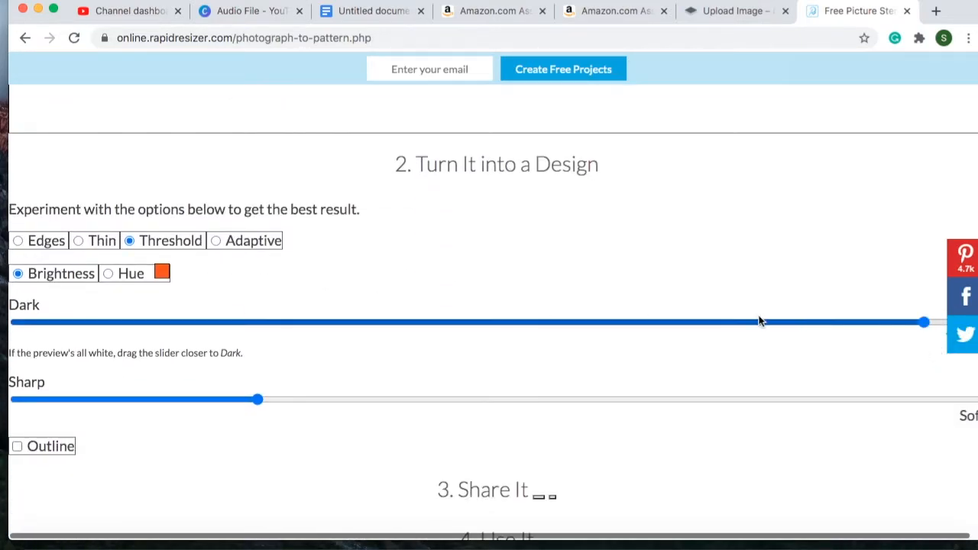
left_click_drag(924, 322, 454, 368)
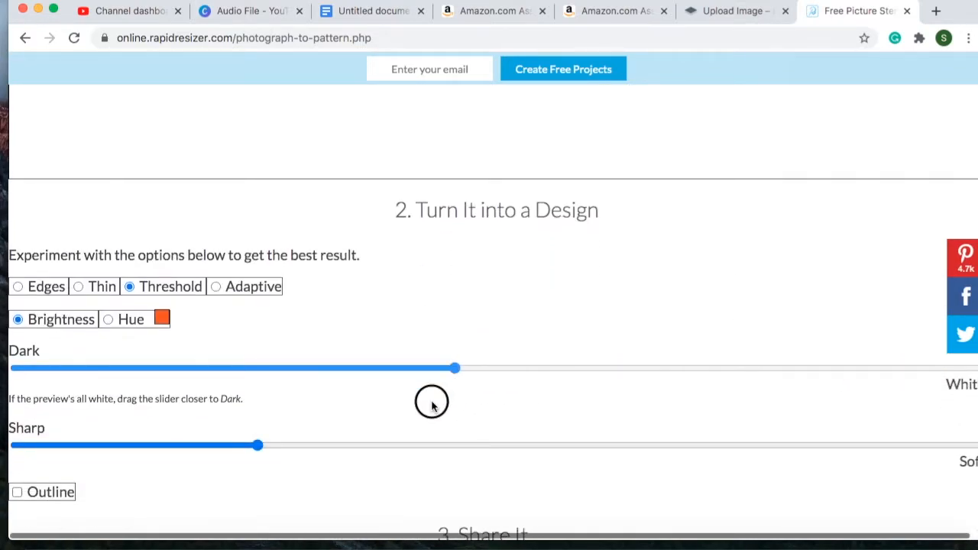
scroll("down", 3)
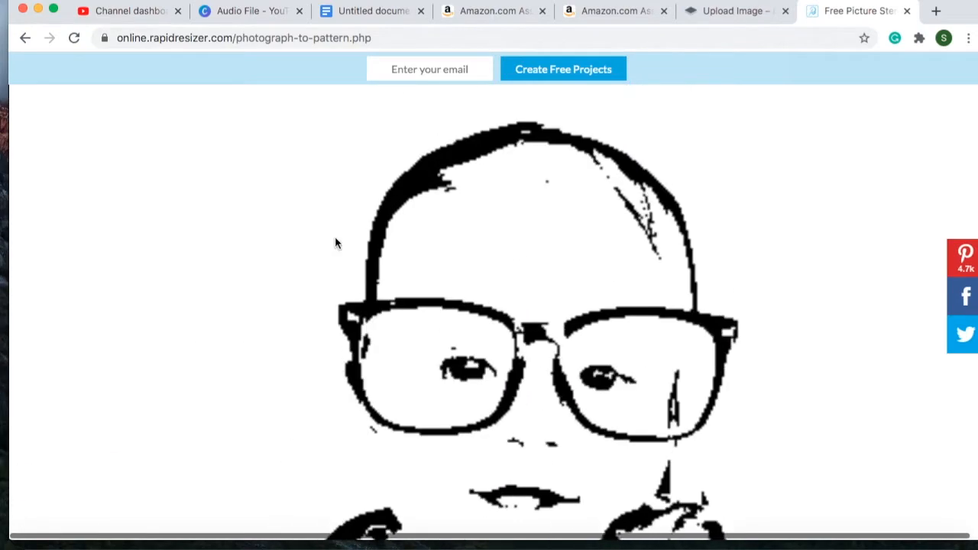
scroll("down", 3)
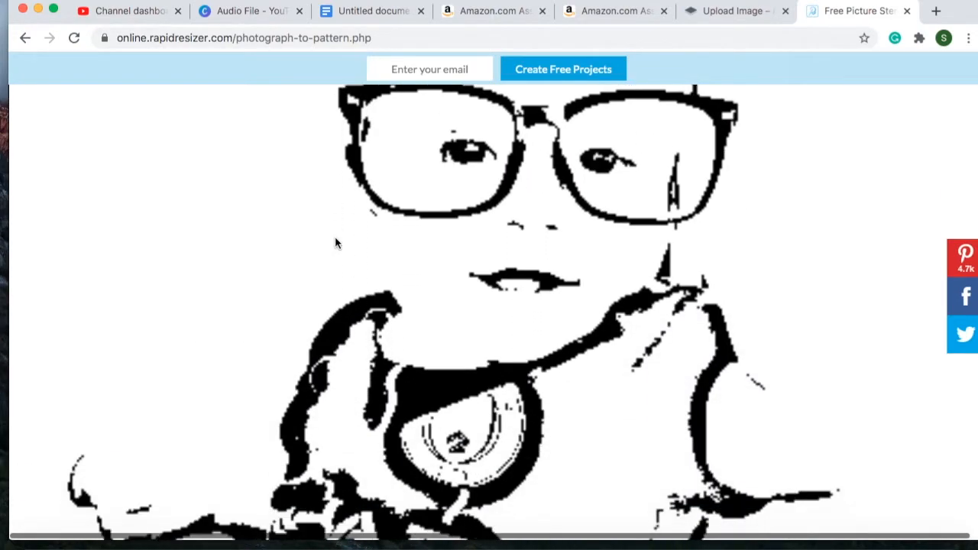
scroll("up", 3)
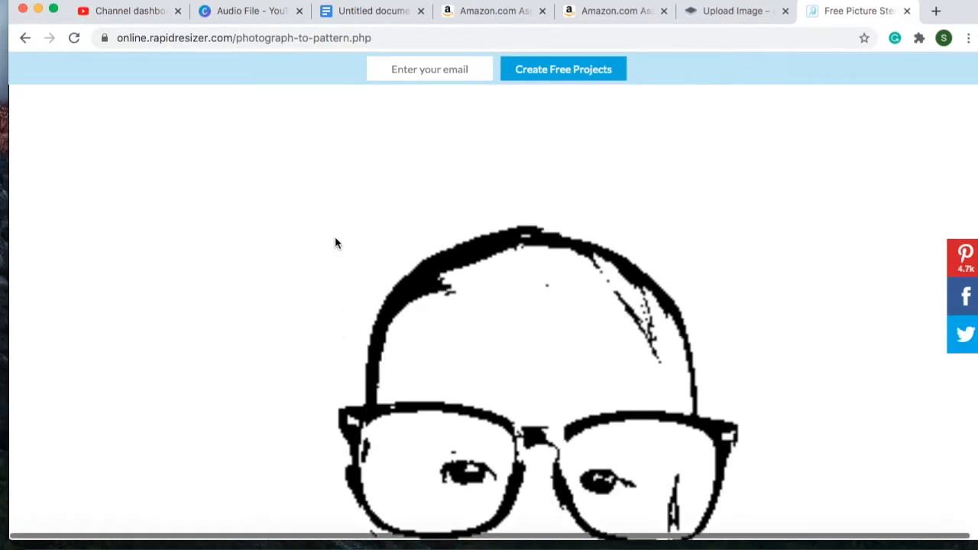
scroll("down", 3)
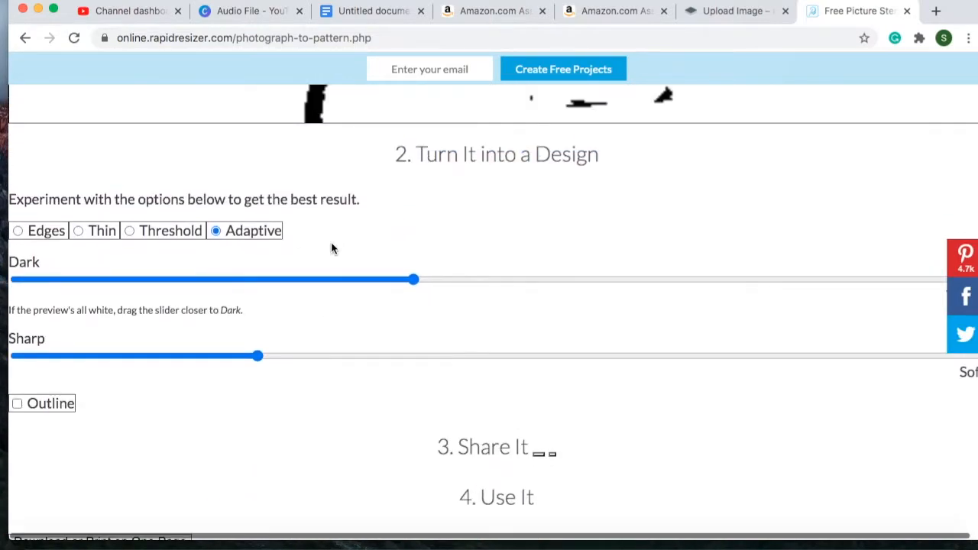
mouse_move(268, 374)
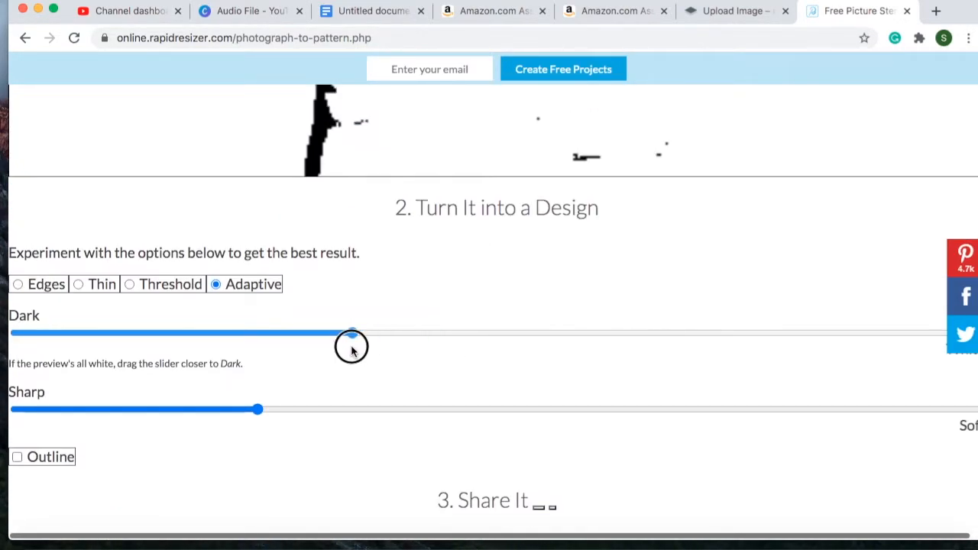
Step: Scroll through Rapid Resizer's baby stencil preview to review the adaptive trace result
scroll("up", 3)
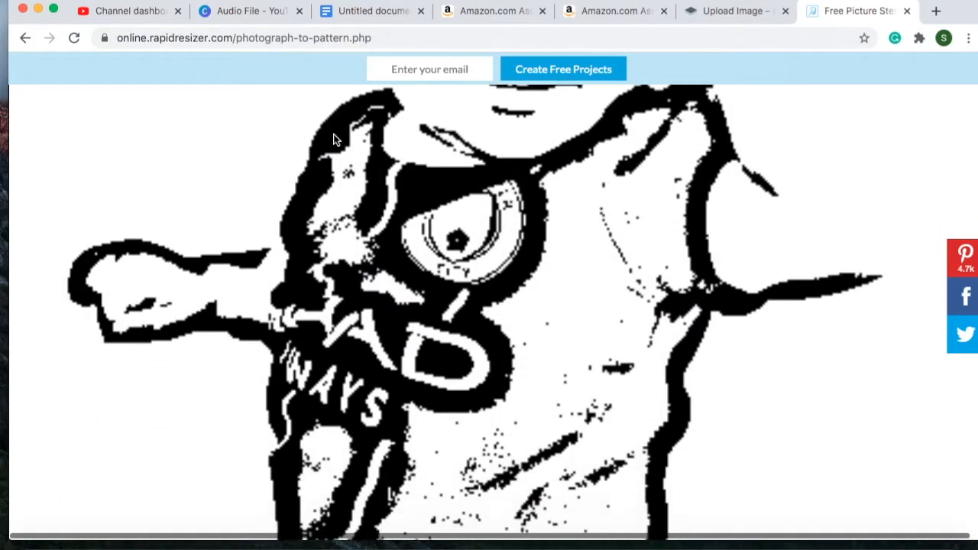
scroll("down", 3)
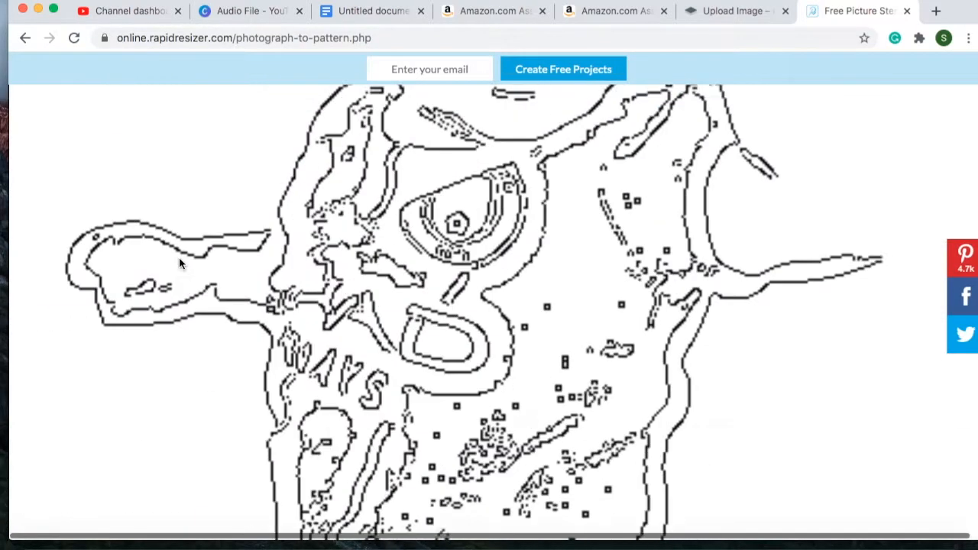
scroll("down", 3)
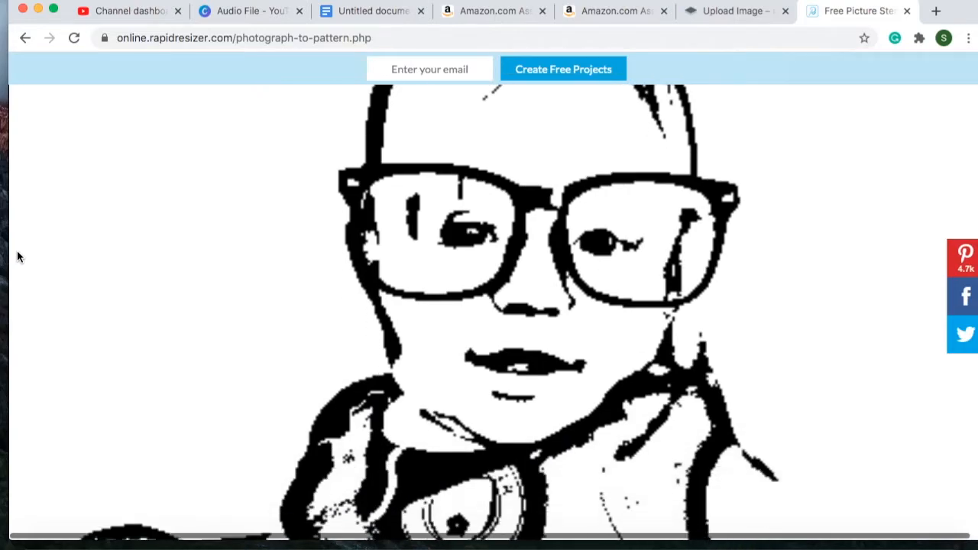
scroll("down", 3)
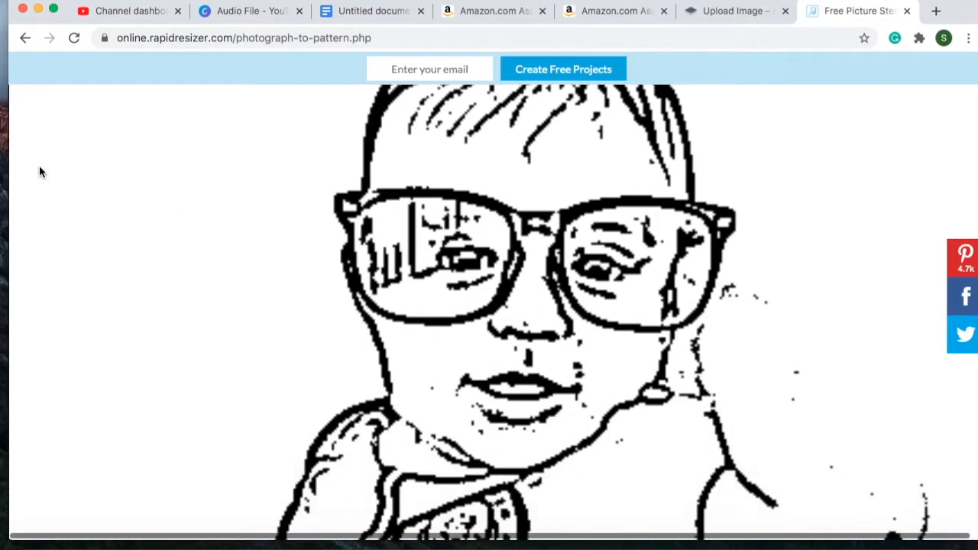
scroll("up", 3)
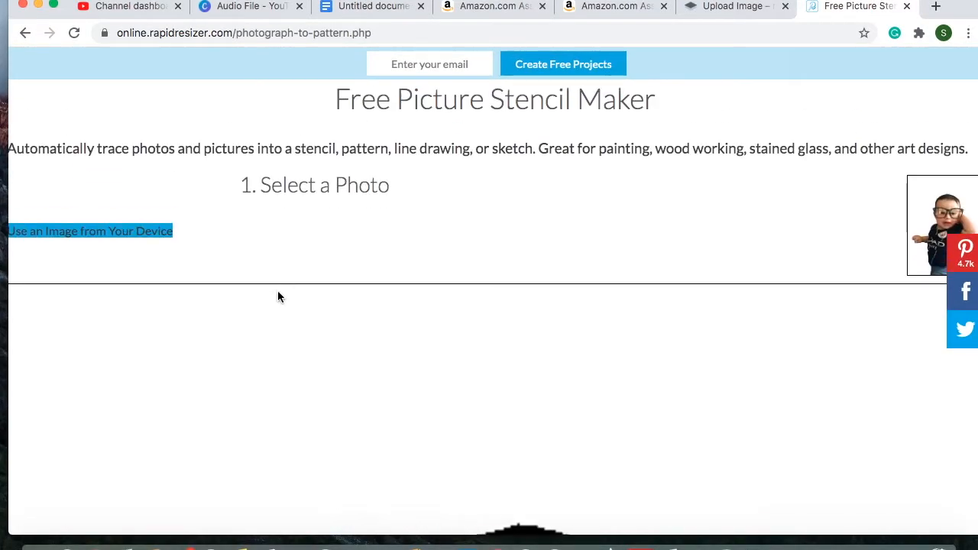
scroll("down", 3)
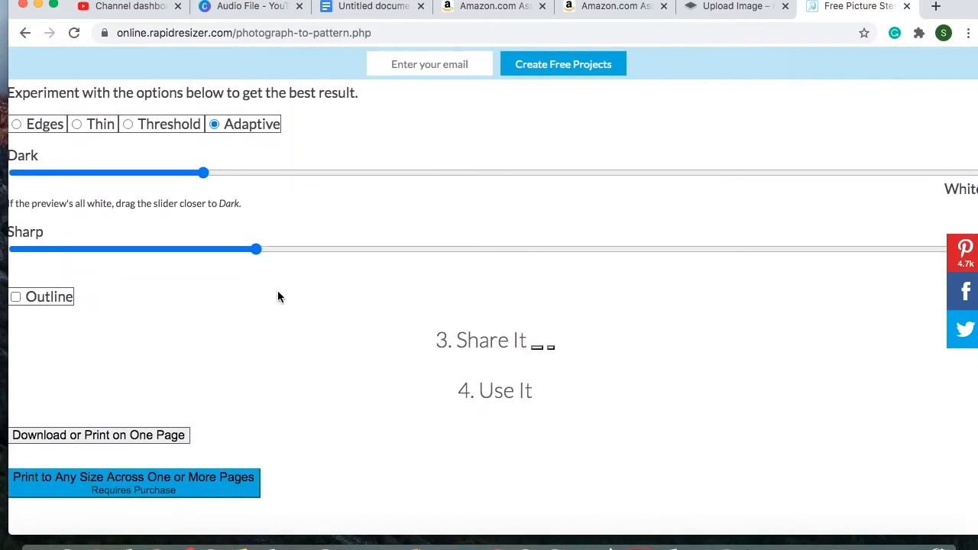
scroll("up", 3)
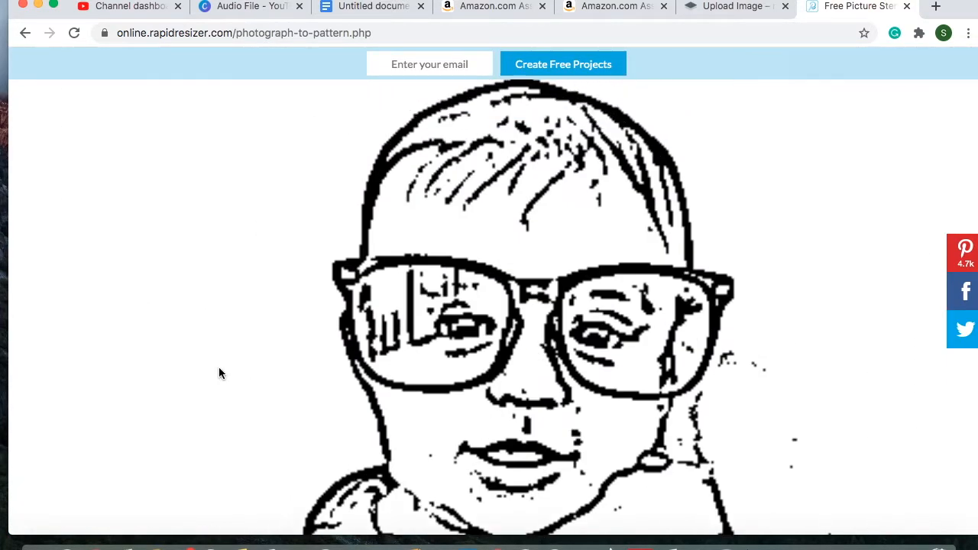
scroll("down", 3)
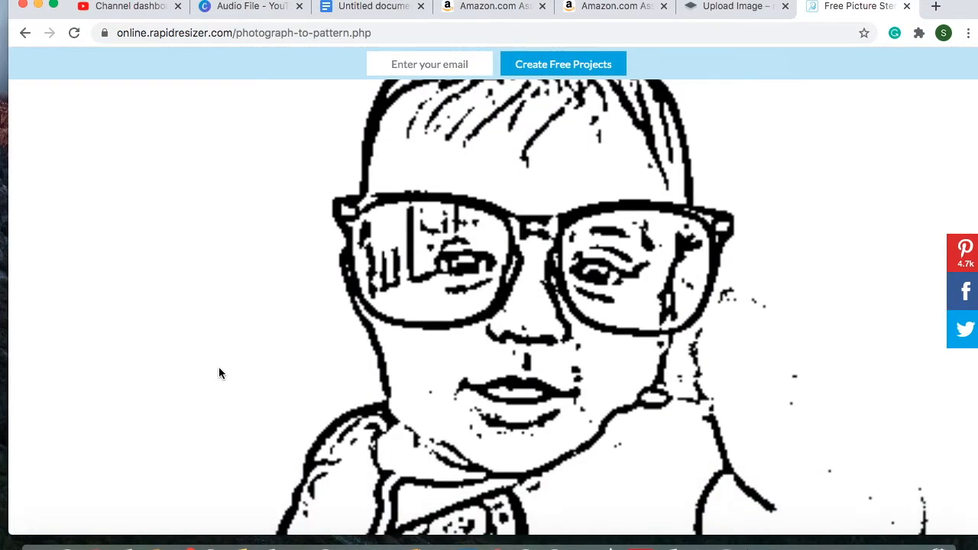
scroll("down", 3)
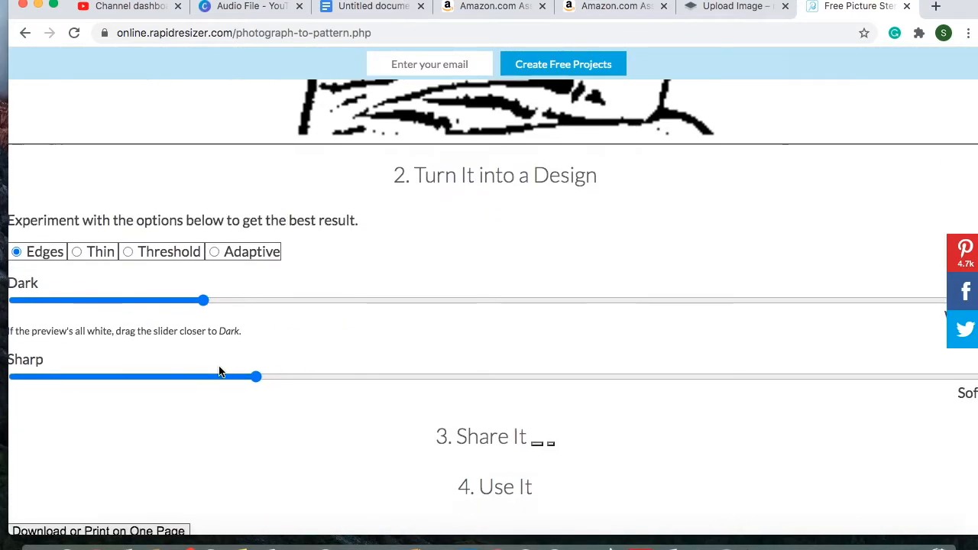
Step: Save the finished baby stencil from Rapid Resizer to the computer
scroll("down", 3)
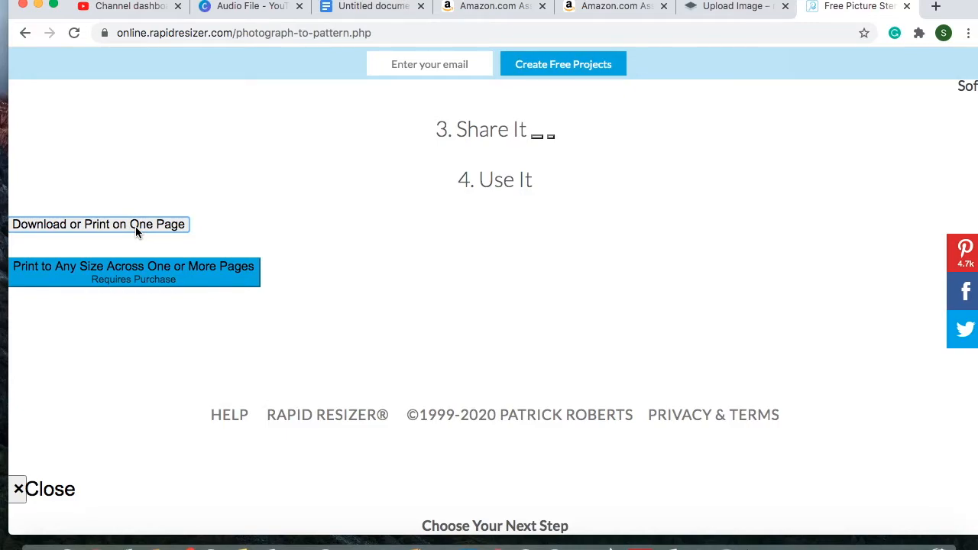
mouse_move(216, 320)
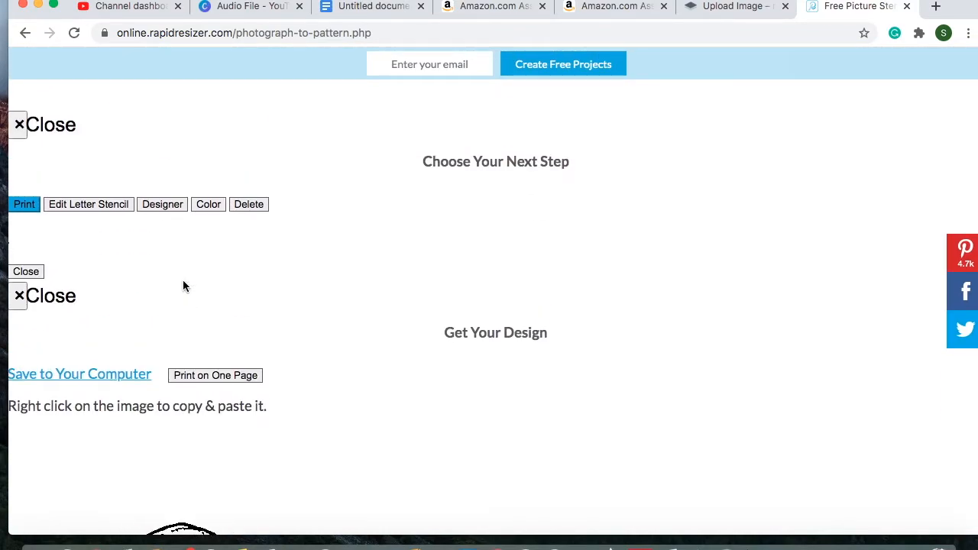
left_click(79, 374)
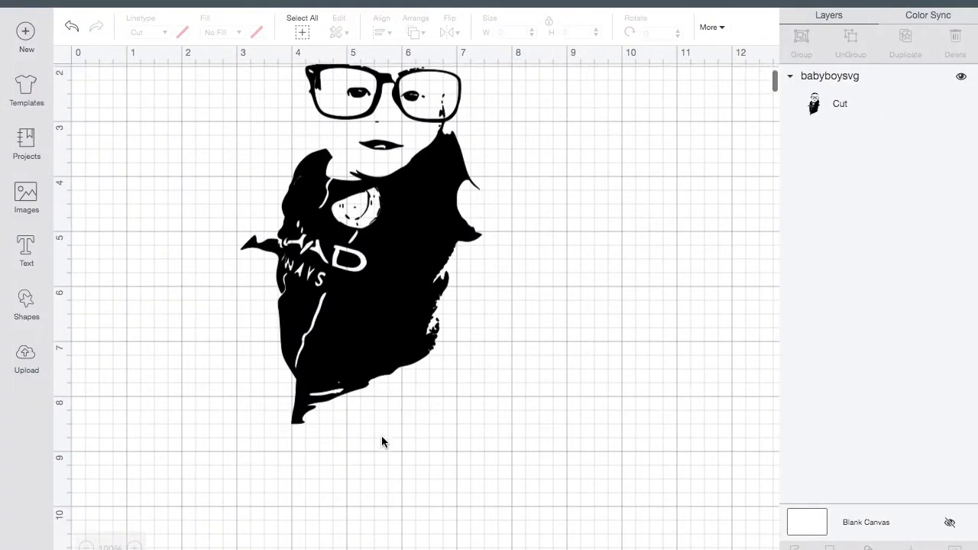
Step: Add a red 'Inkscape' text label and place it beside the design's glasses
scroll("down", 3)
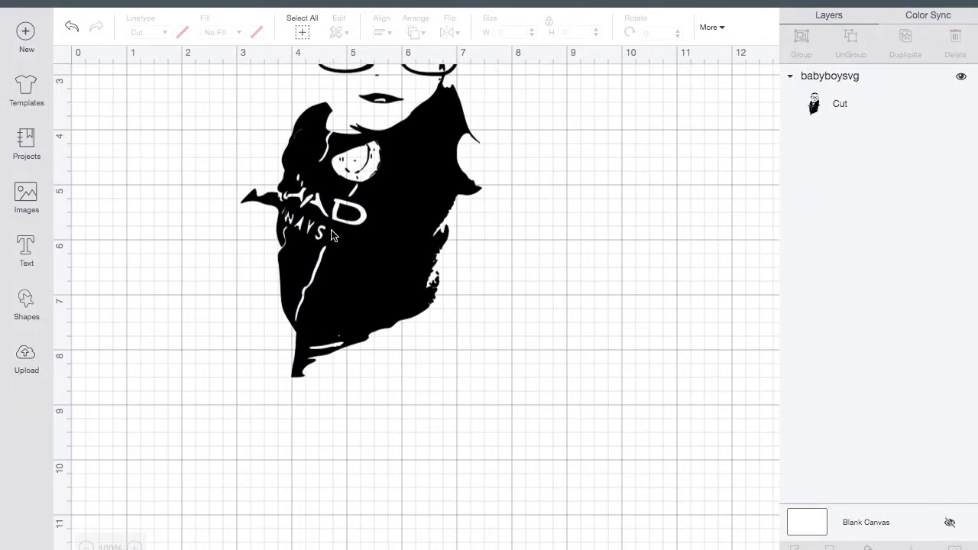
left_click(26, 250)
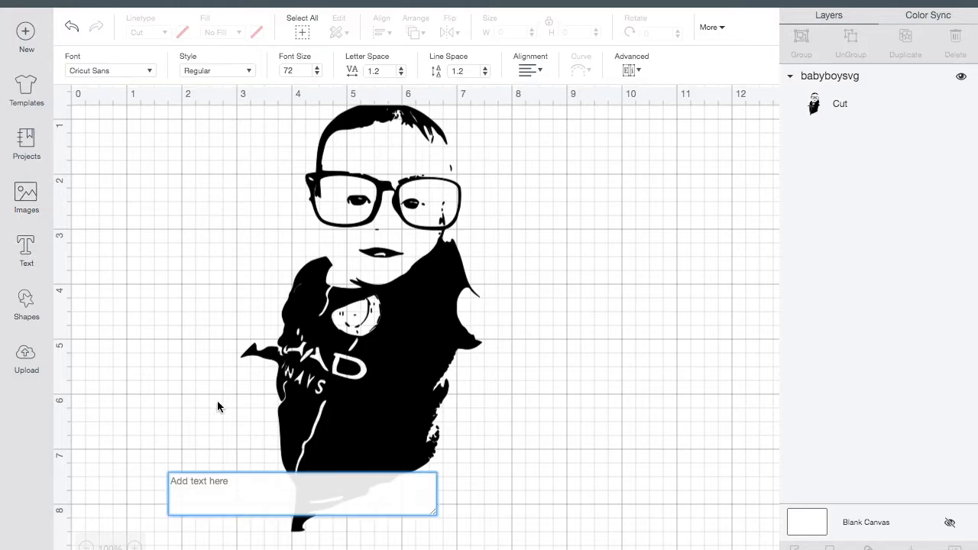
type("lnks")
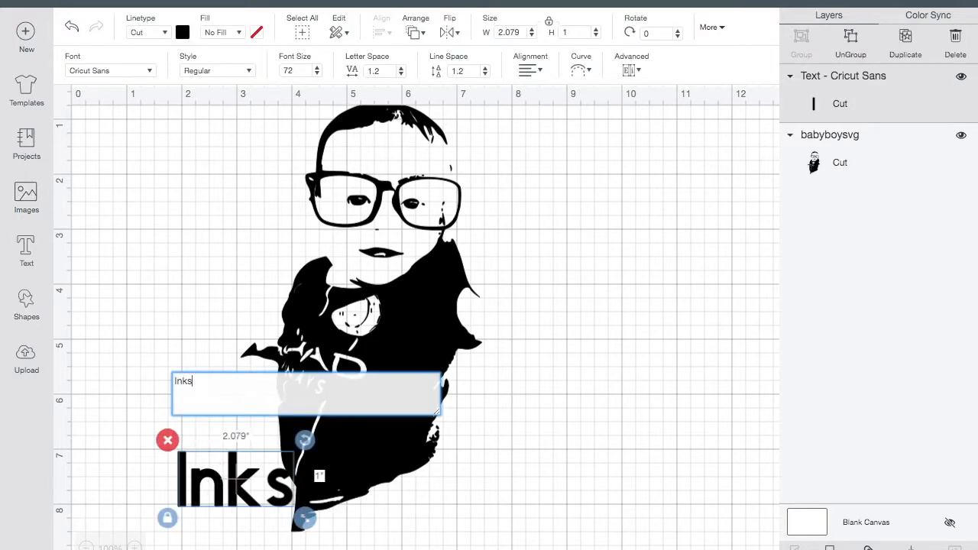
type("cape")
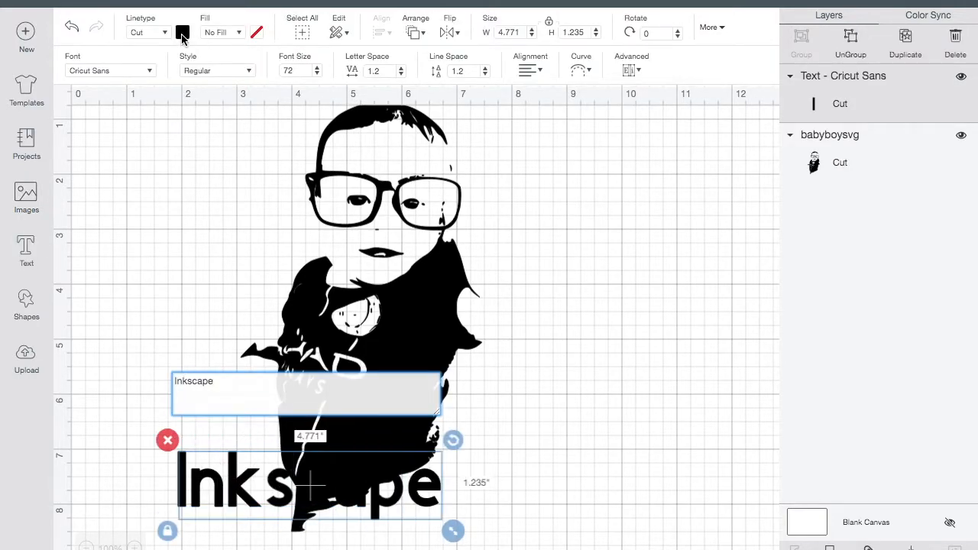
left_click(181, 33)
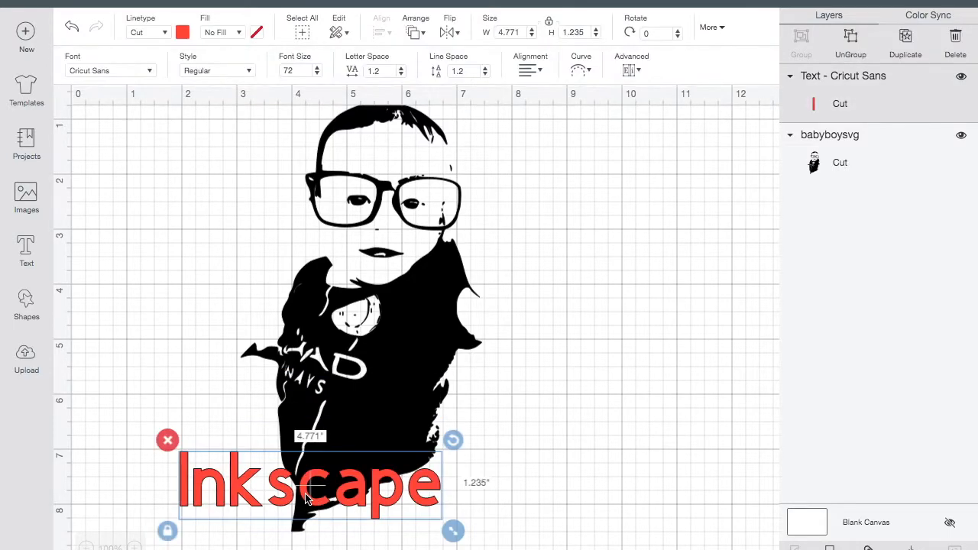
left_click_drag(309, 481, 623, 229)
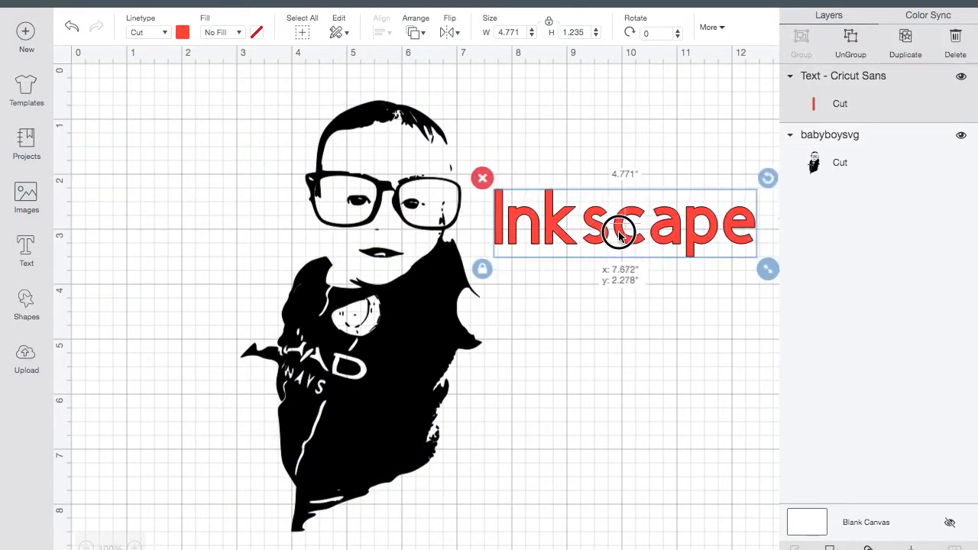
Step: Add a red 'Rapid Resizer' label below it, then go to Upload Image
left_click(26, 250)
type("Rapid Re")
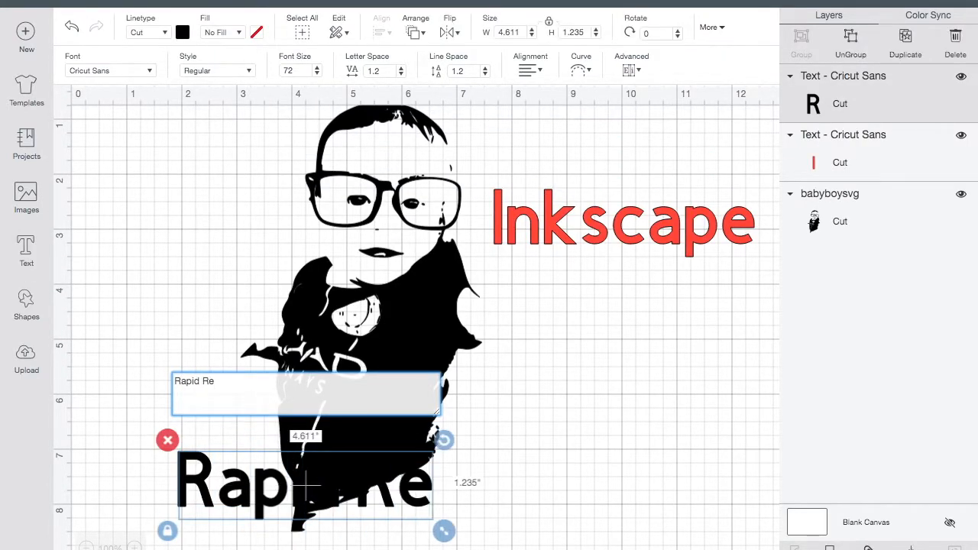
type("sizer")
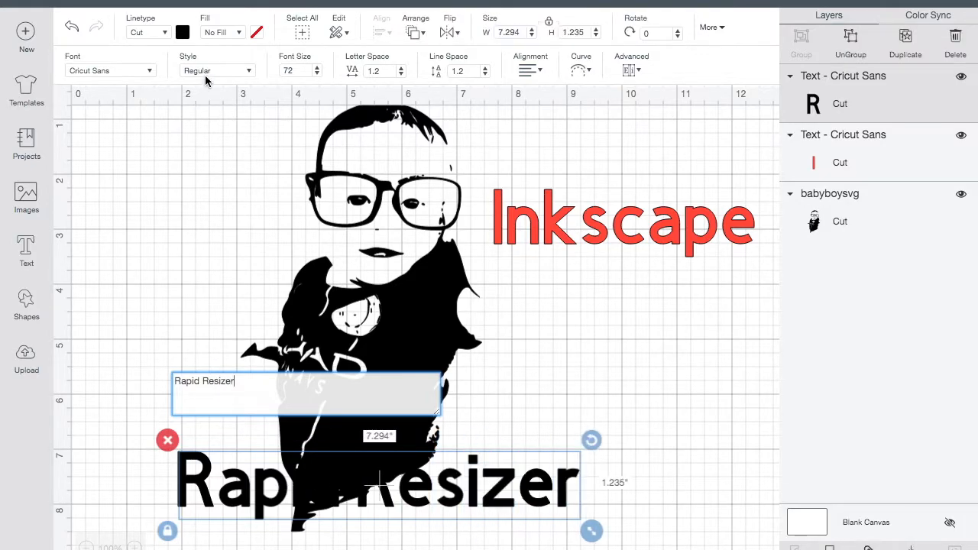
left_click(182, 32)
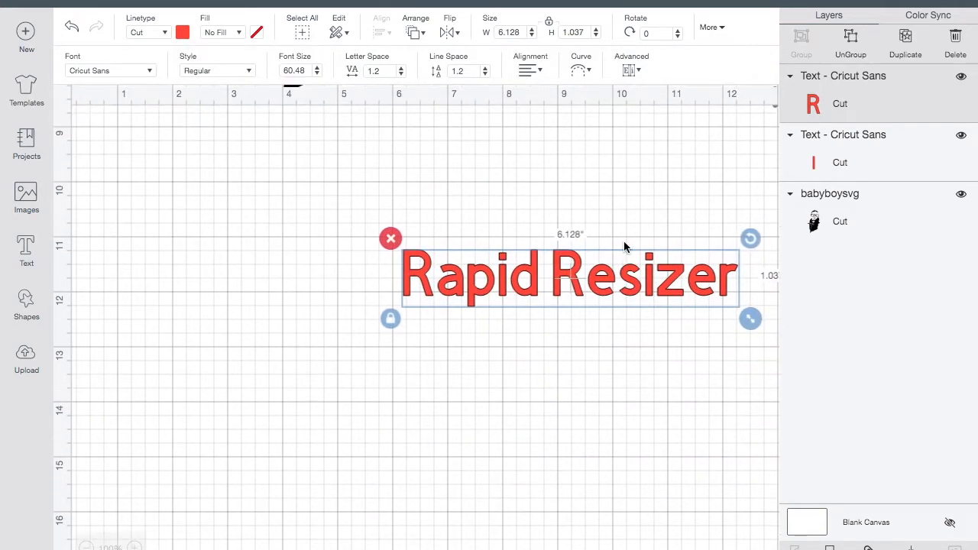
left_click(26, 359)
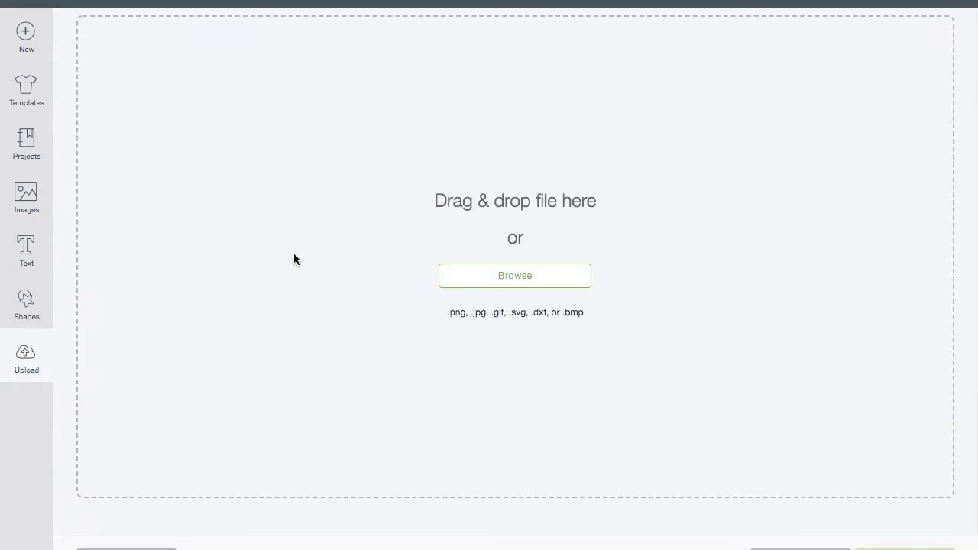
Step: Browse for and open the baby line-drawing file for upload
left_click(514, 275)
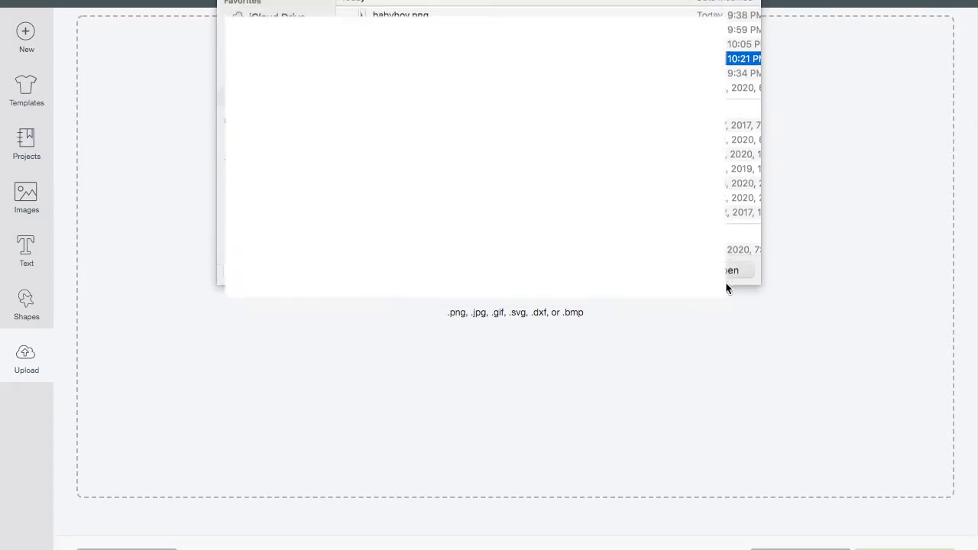
left_click(727, 269)
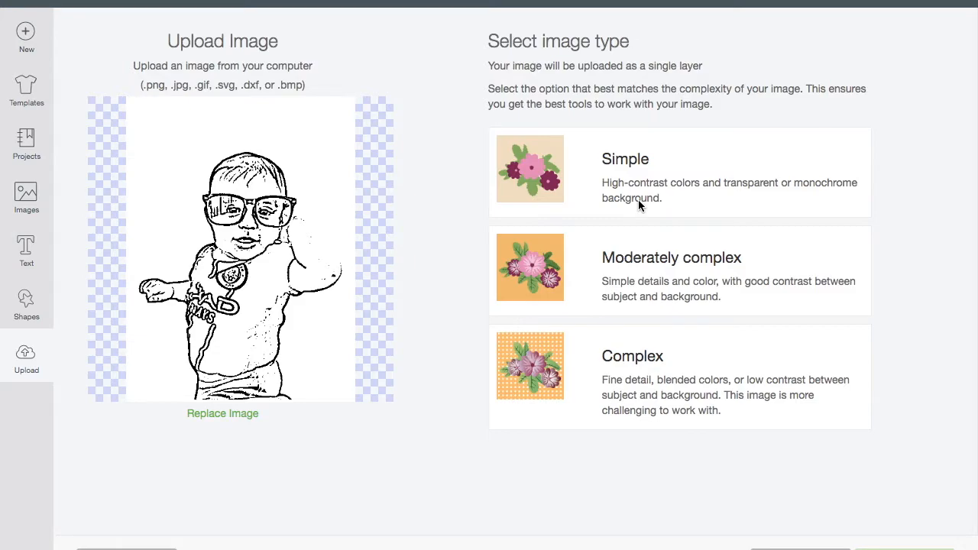
mouse_move(579, 329)
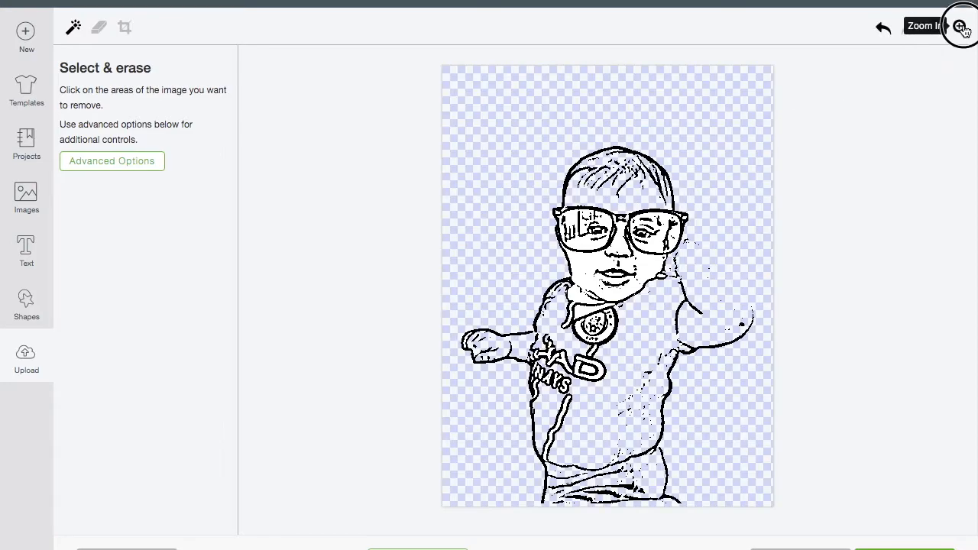
Step: Zoom in three levels on the baby outline and switch to the Erase tool
left_click(960, 27)
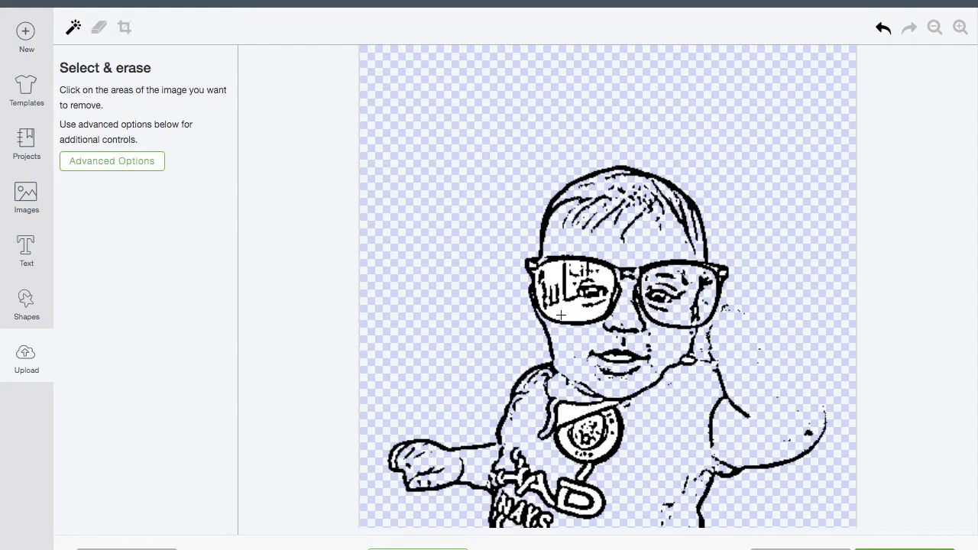
left_click(959, 28)
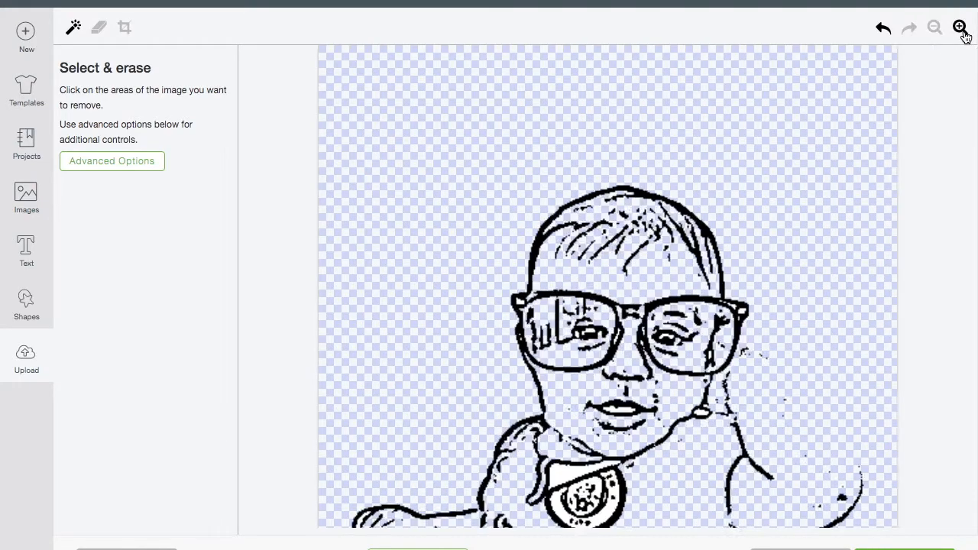
left_click(960, 28)
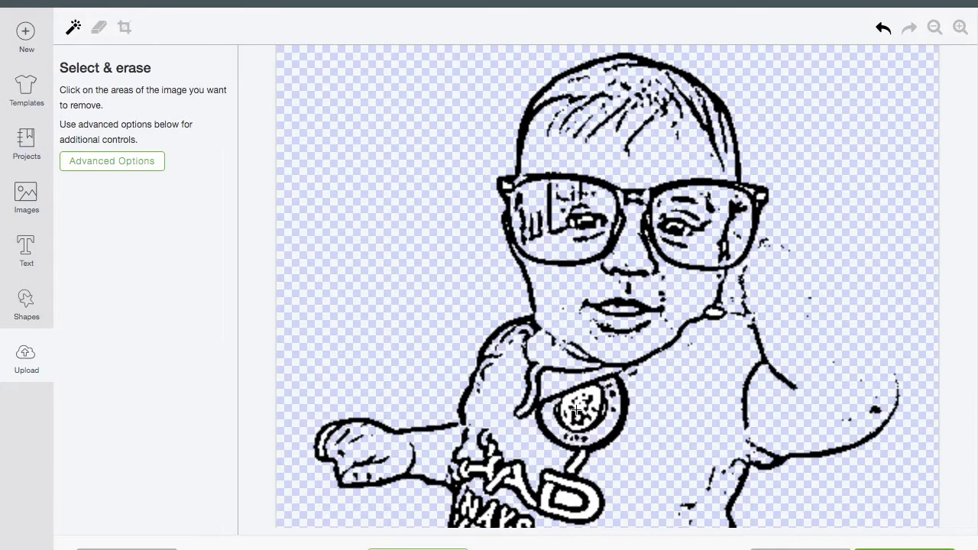
scroll("down", 3)
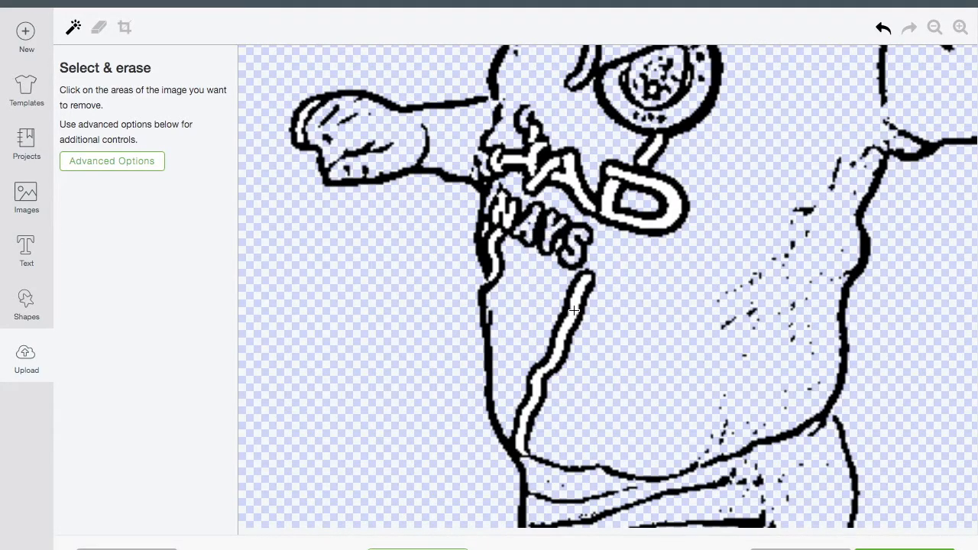
left_click(534, 169)
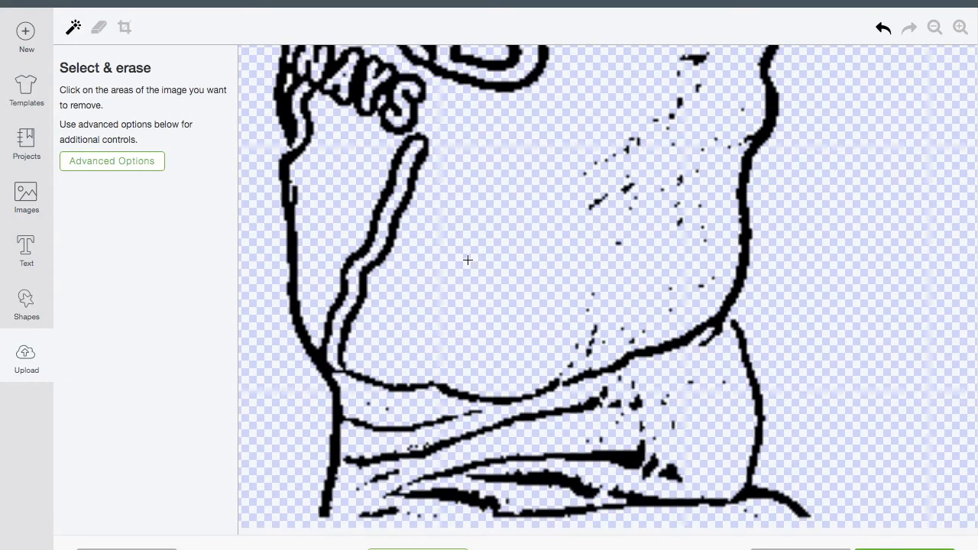
left_click(98, 27)
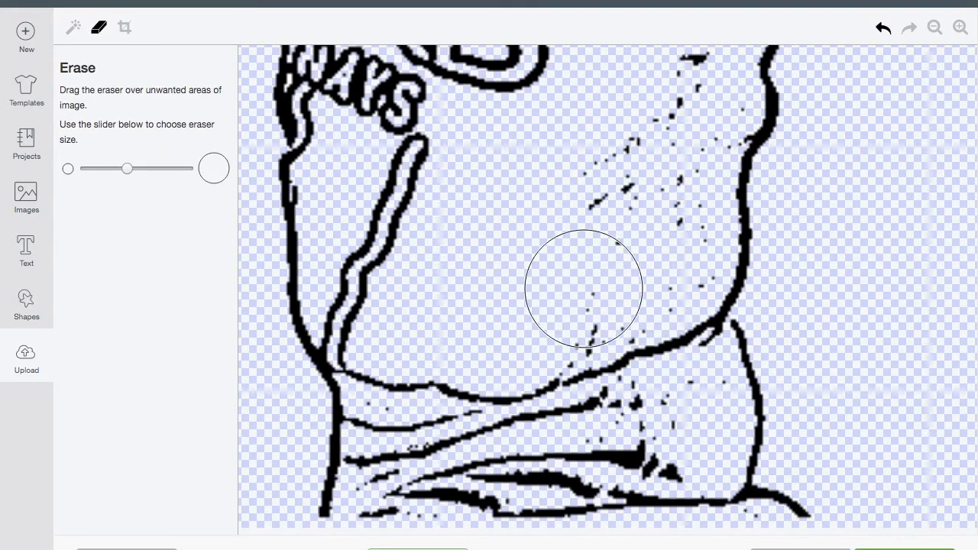
Step: Shrink the eraser and erase stray marks inside the left lens, undoing a mistake
left_click_drag(585, 288, 626, 193)
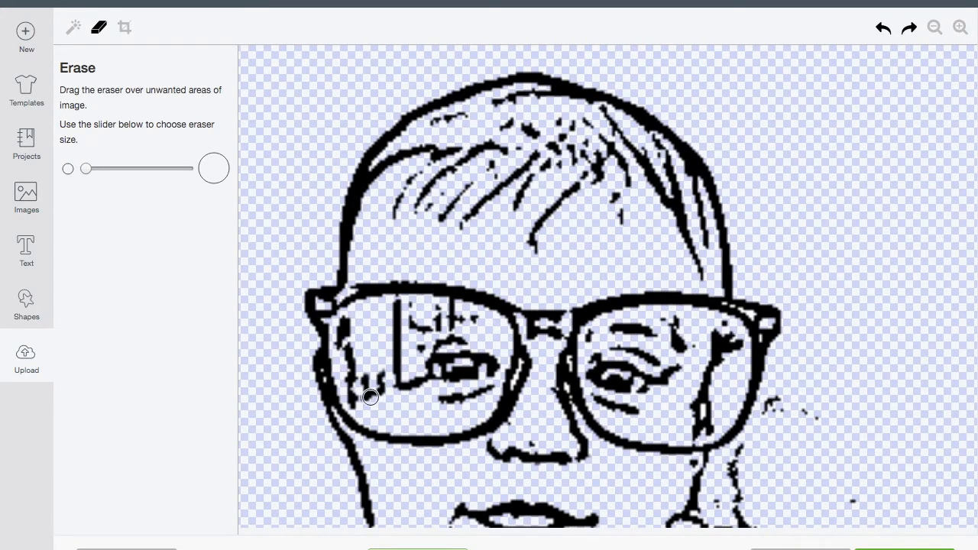
left_click(883, 27)
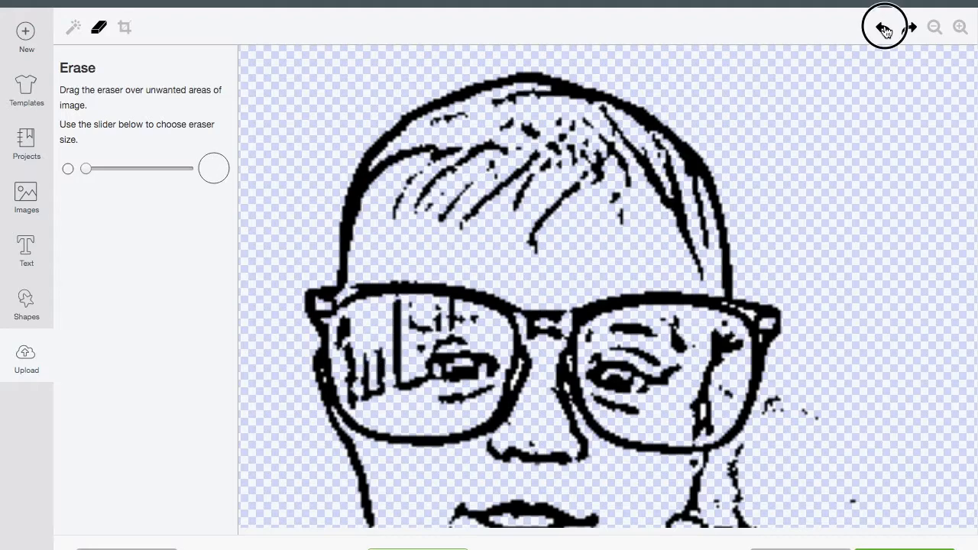
left_click(883, 27)
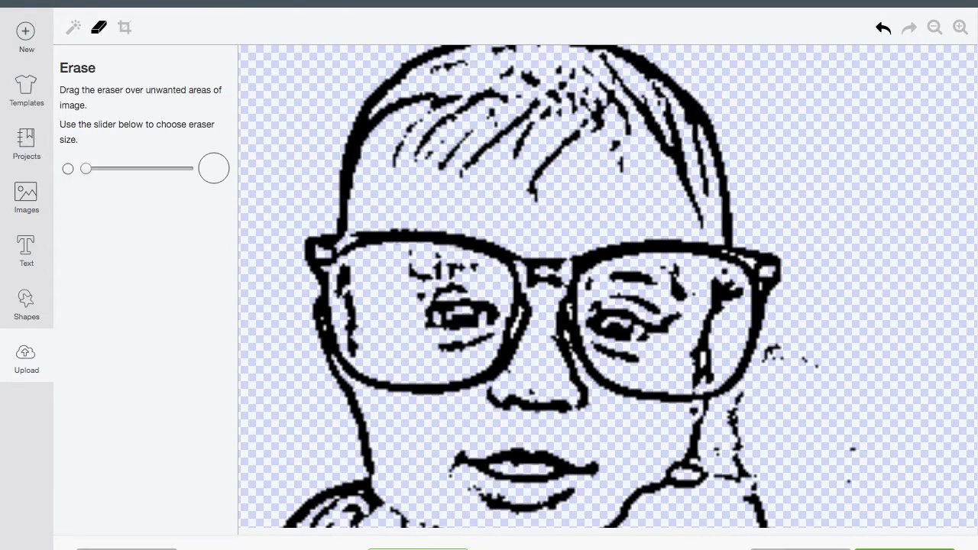
scroll("down", 3)
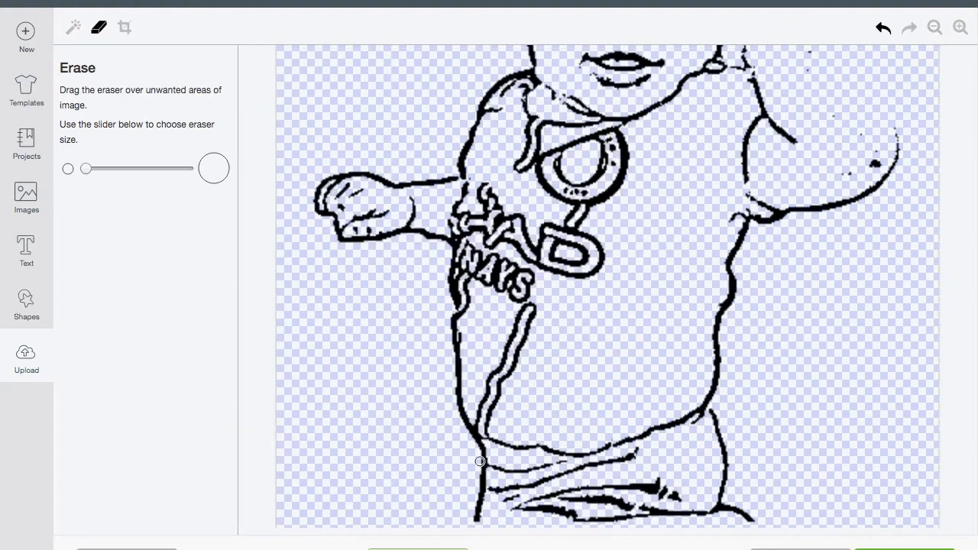
left_click(934, 28)
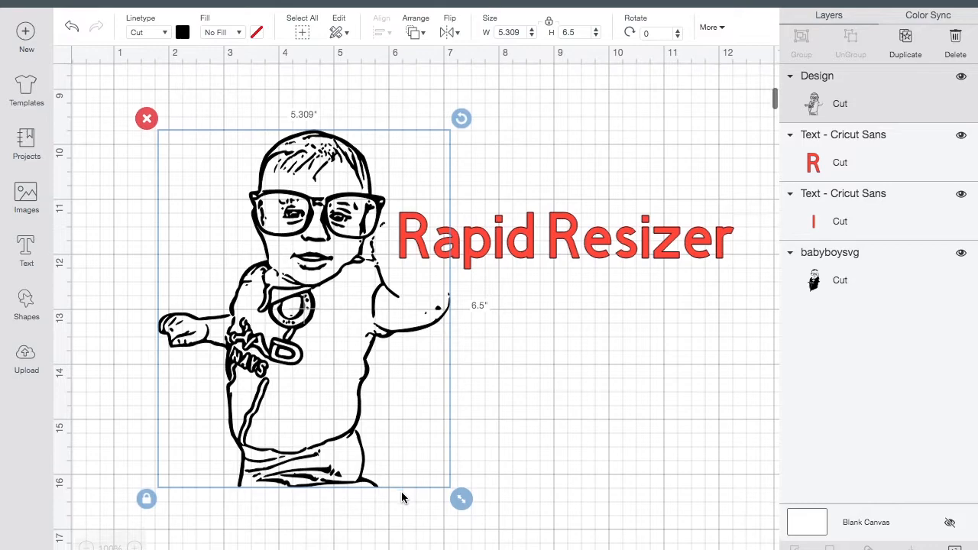
Step: Upload the background-removed baby photo from the computer as a Complex image
left_click(26, 359)
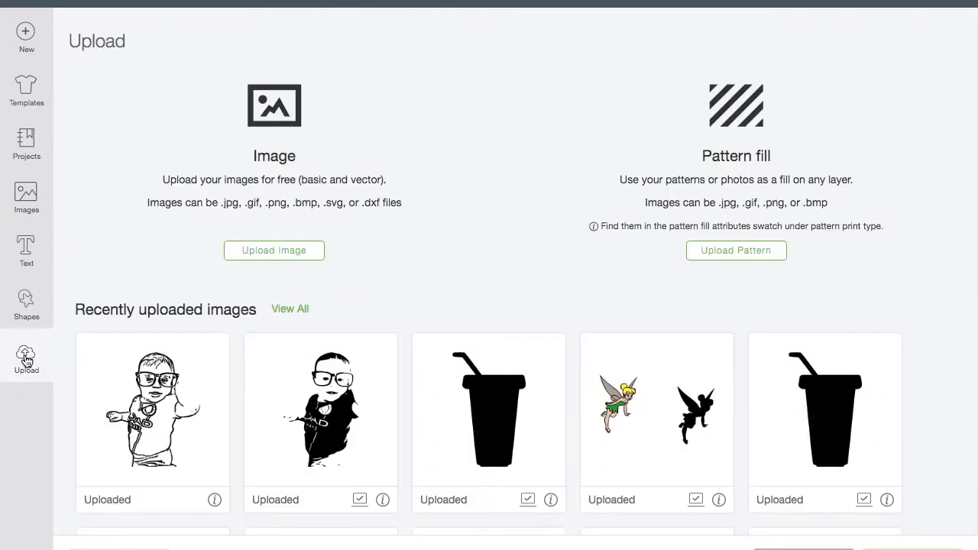
left_click(273, 250)
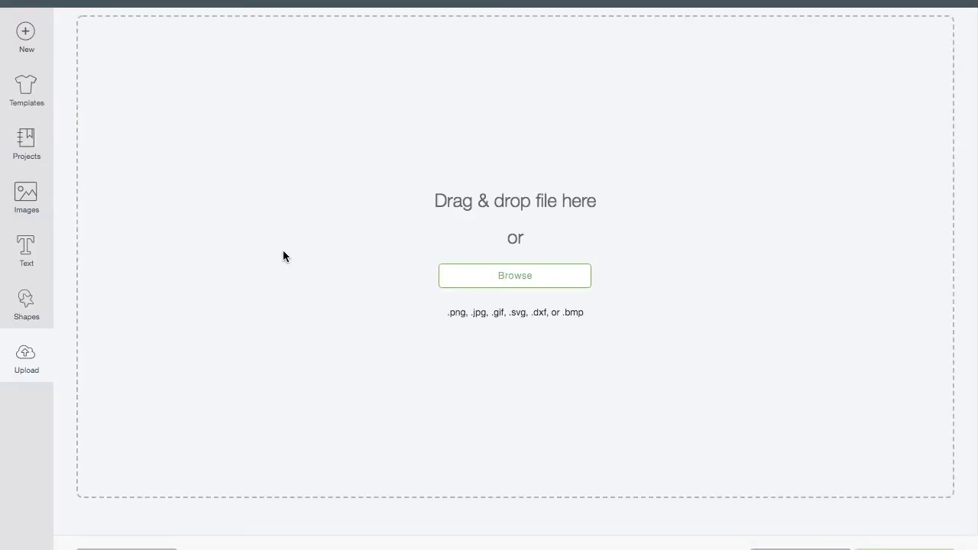
left_click(514, 275)
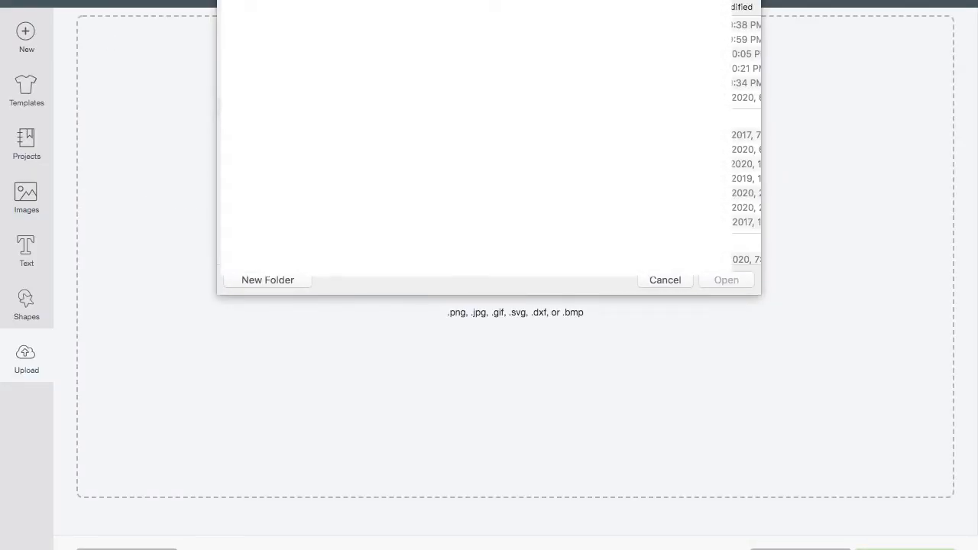
left_click(664, 279)
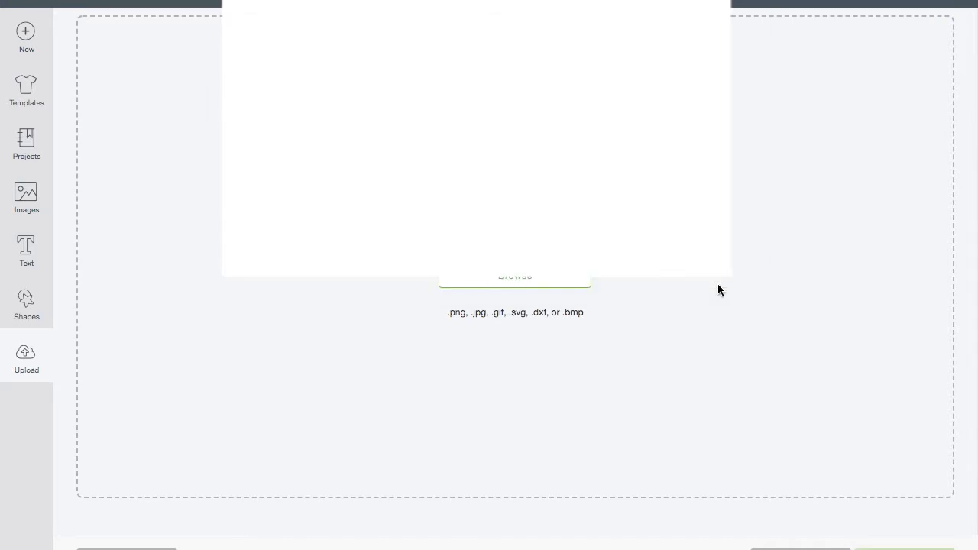
left_click(514, 276)
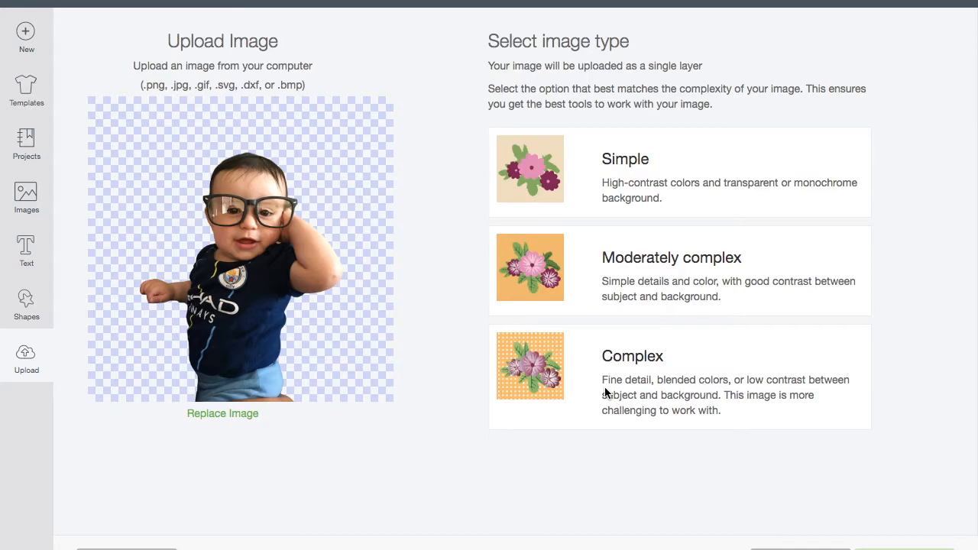
left_click(678, 376)
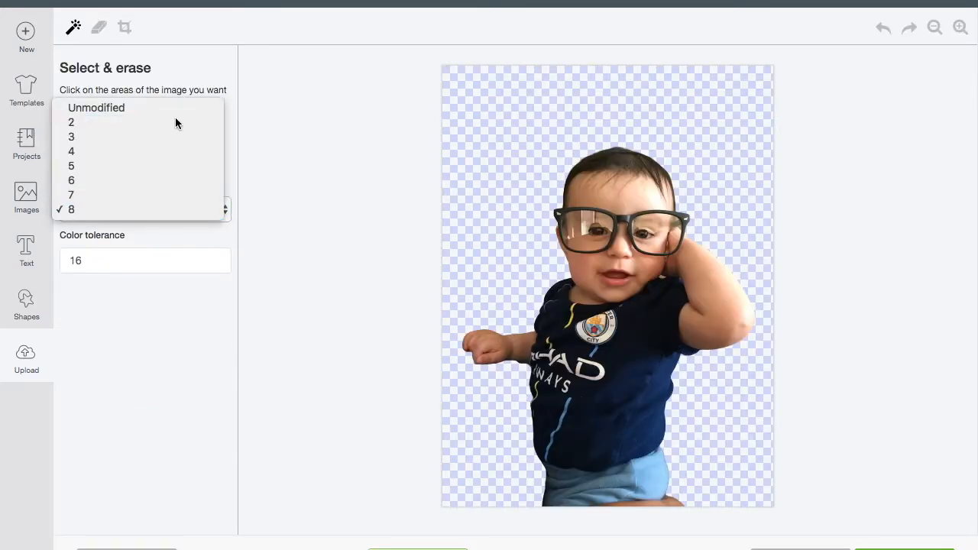
Step: Reduce the photo to 2 colours at tolerance 1 and wand-erase the skin areas
left_click(71, 122)
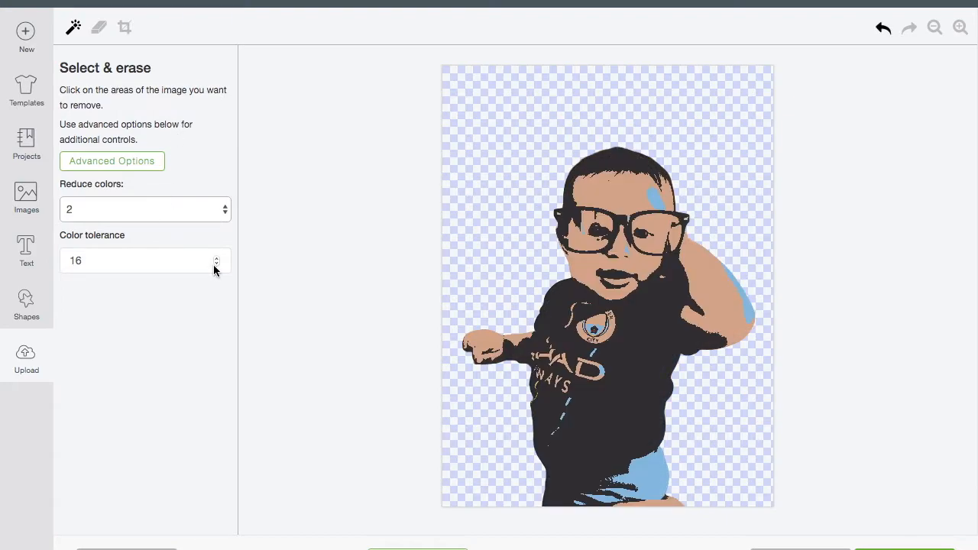
left_click(216, 264)
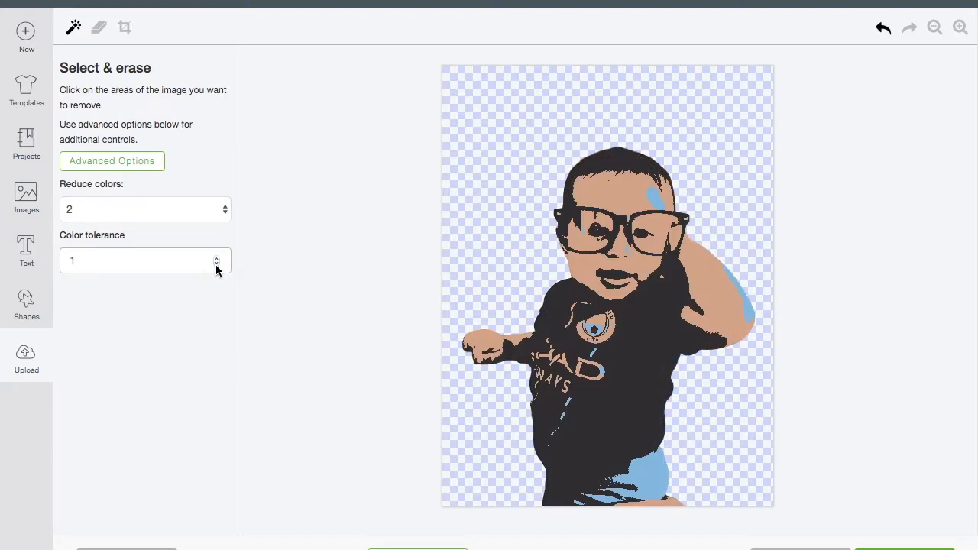
mouse_move(422, 512)
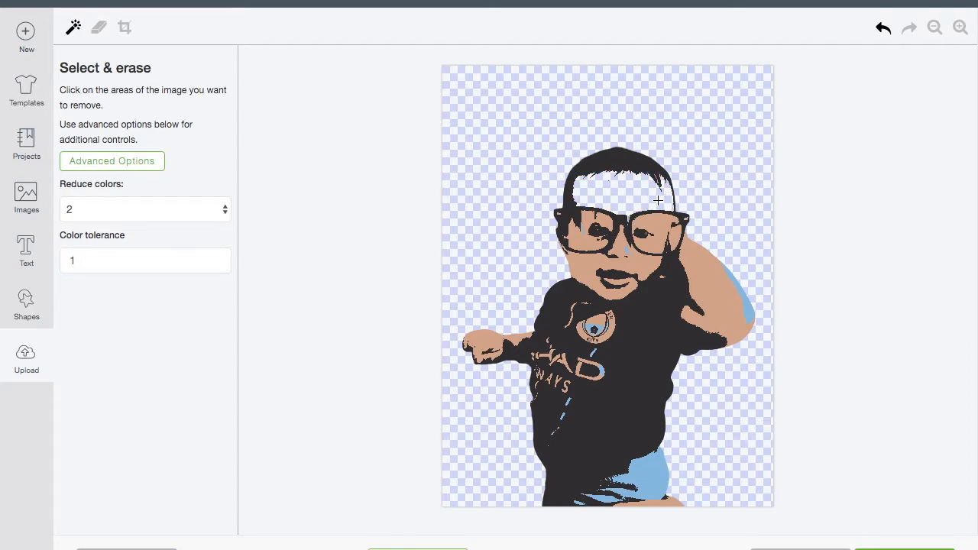
left_click(587, 266)
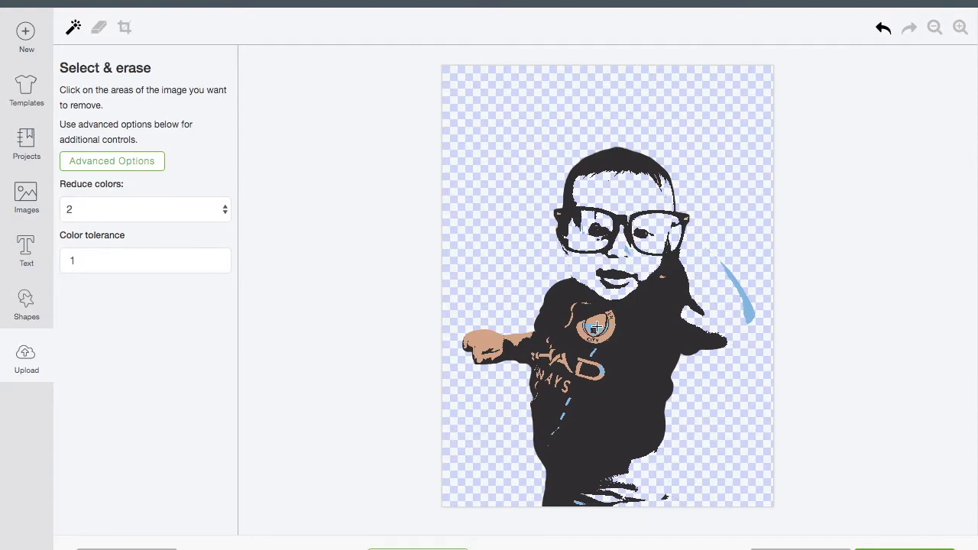
left_click(598, 326)
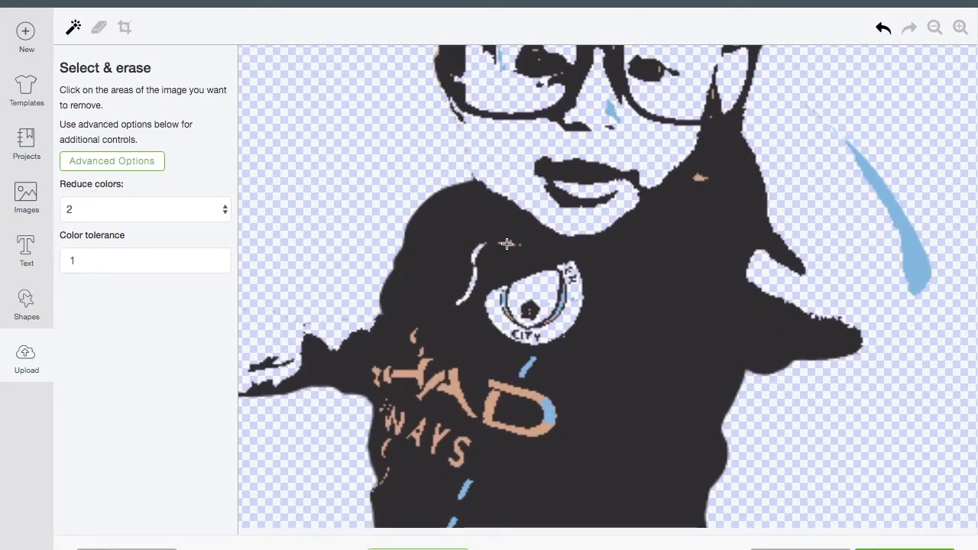
Step: Wand-erase tan specks on the shirt lettering, undoing accidental erases, then continue to naming
scroll("down", 3)
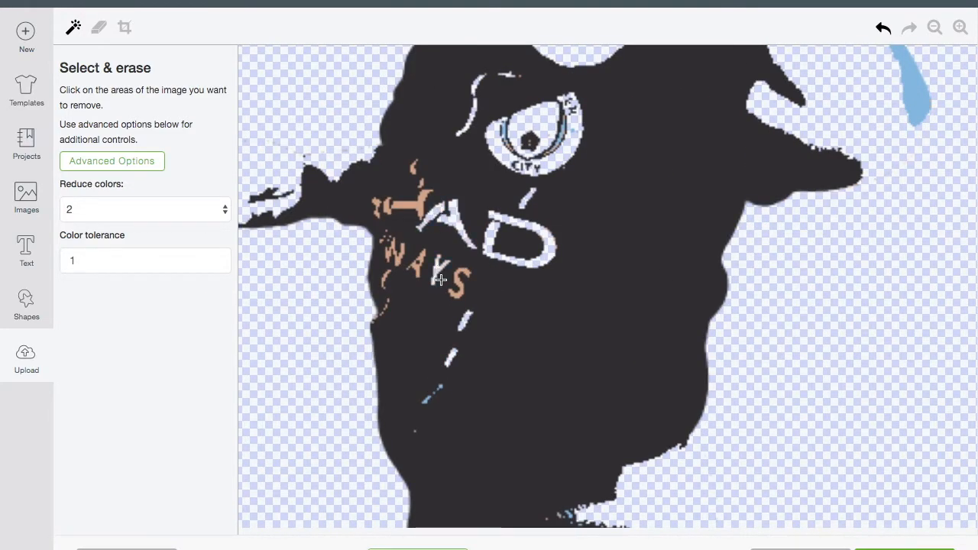
left_click(439, 278)
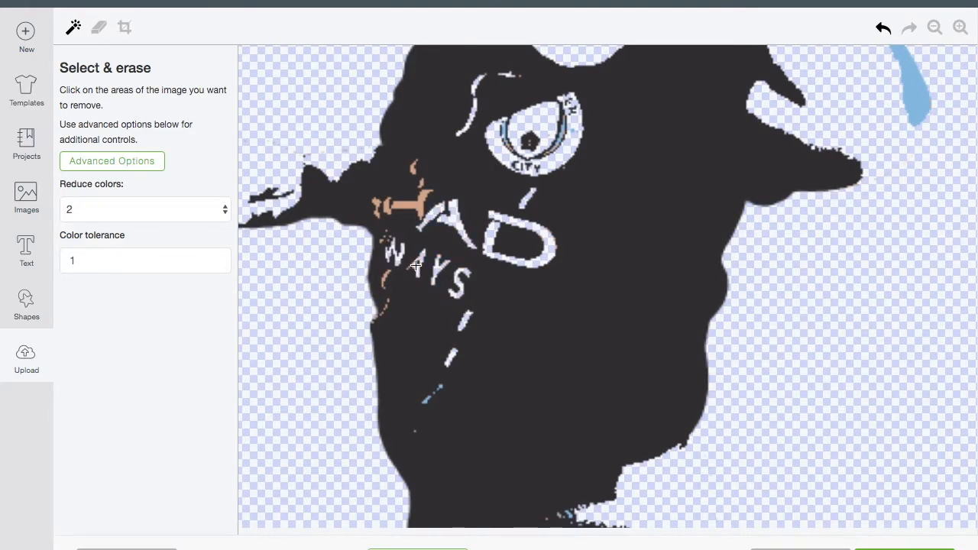
left_click(386, 277)
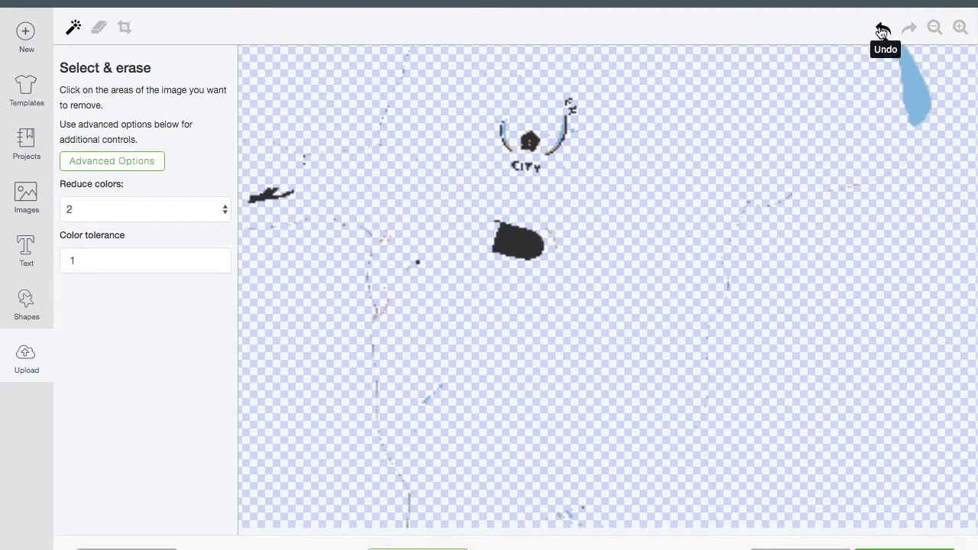
left_click(882, 28)
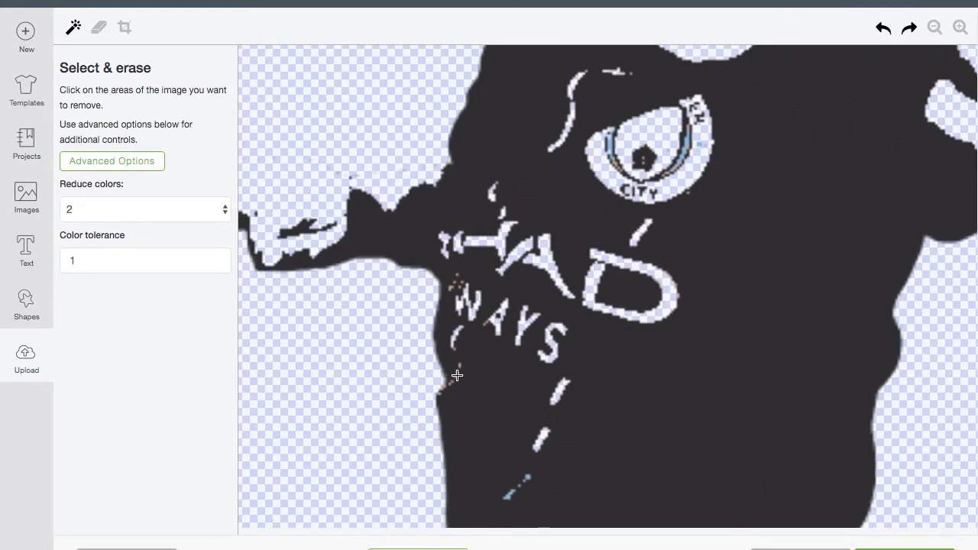
left_click(619, 160)
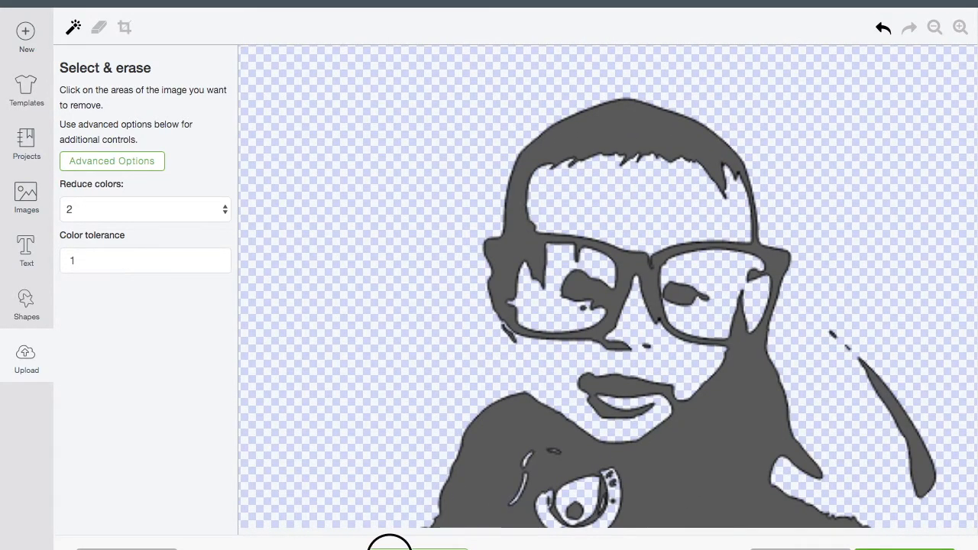
left_click(611, 328)
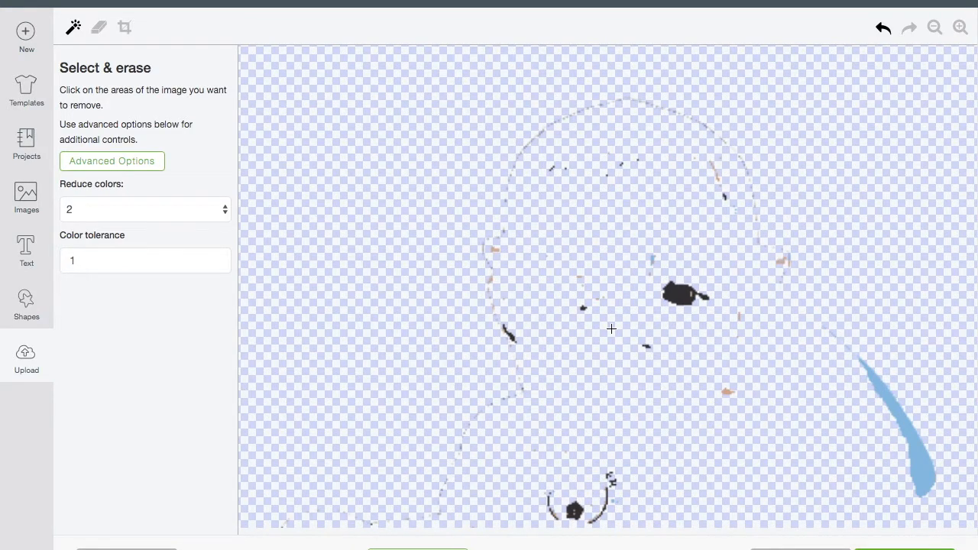
left_click(908, 27)
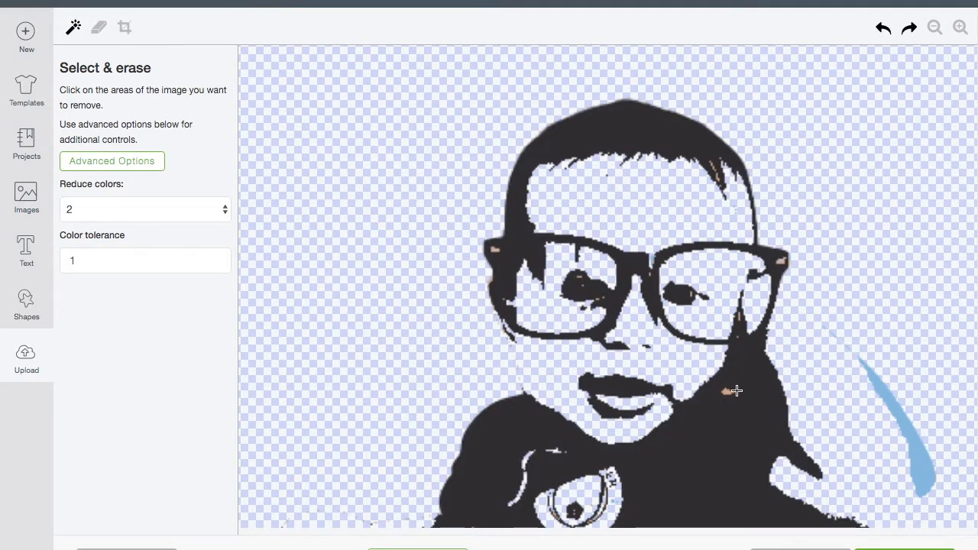
scroll("down", 3)
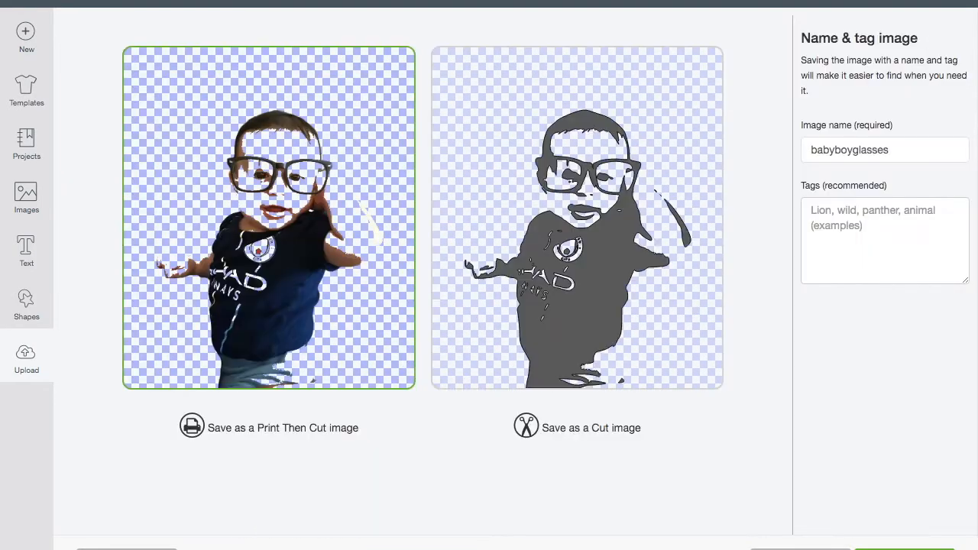
Step: Save babyboyglasses as a cut image and scroll the canvas to it
left_click(577, 217)
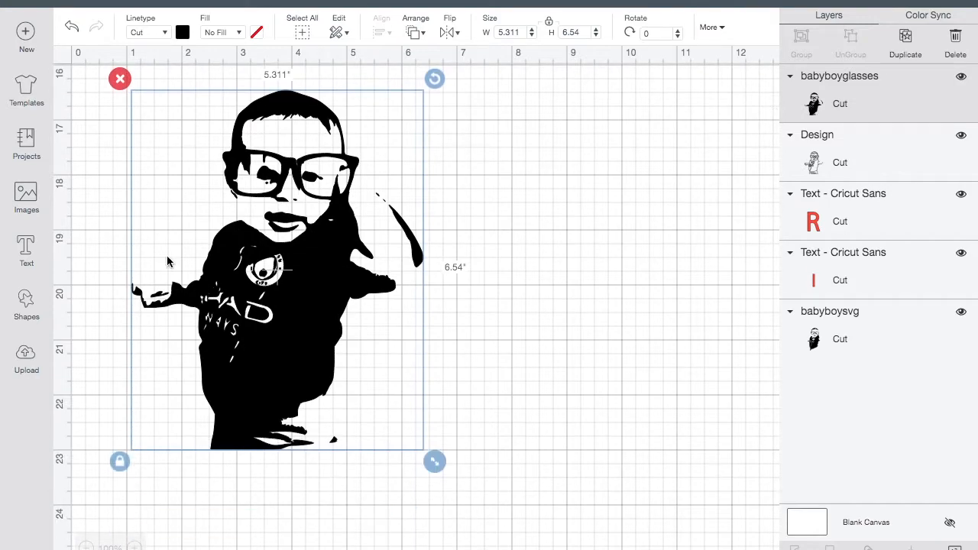
mouse_move(247, 308)
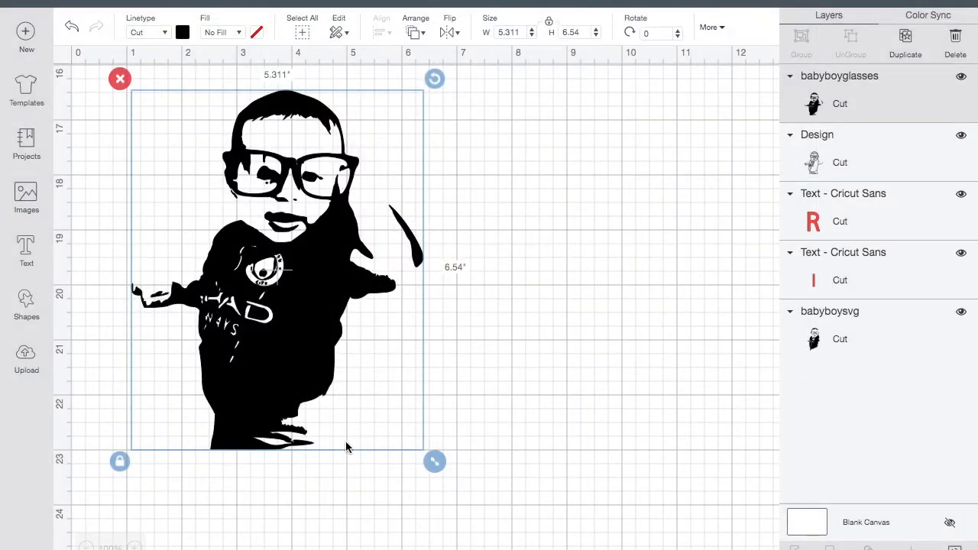
scroll("down", 3)
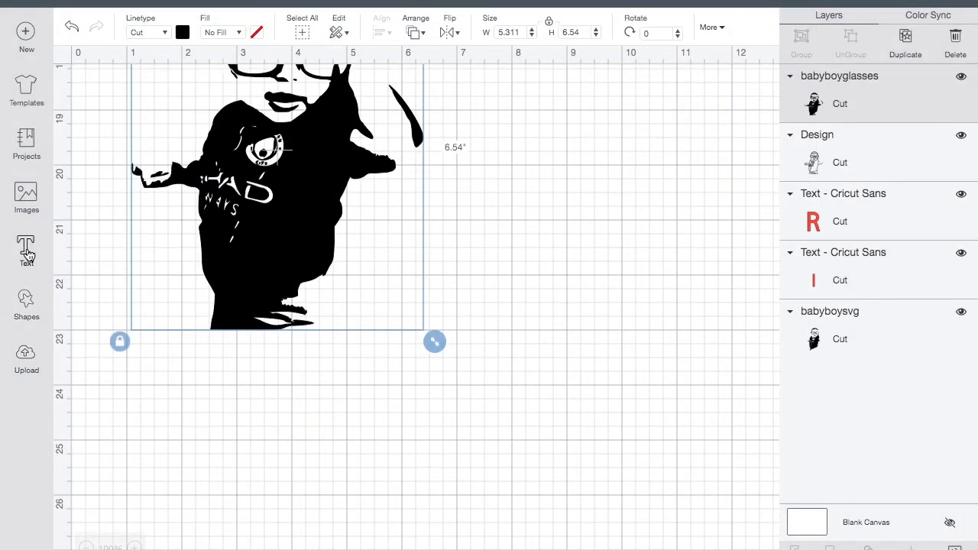
Step: Add a red 'Design Space' text label beside the babyboyglasses design
left_click(26, 248)
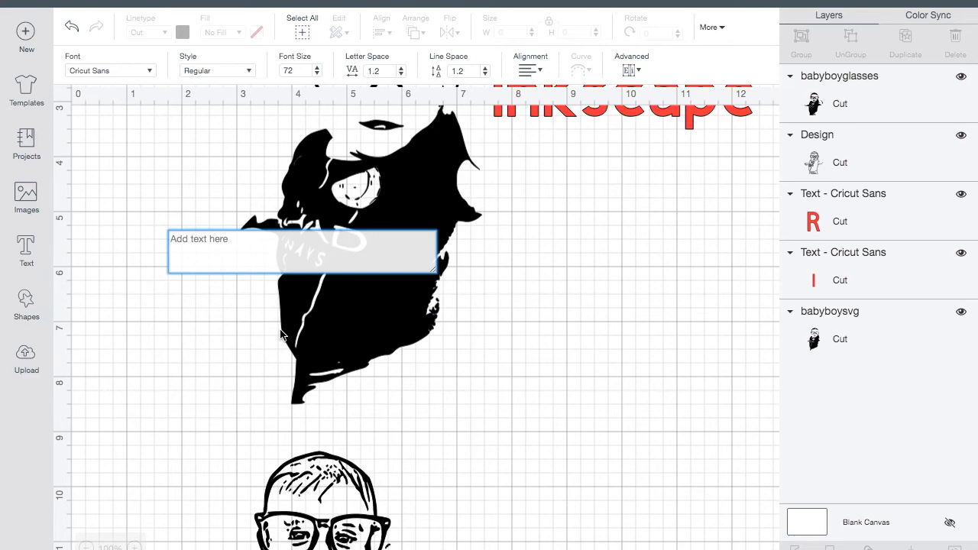
type("Design Space")
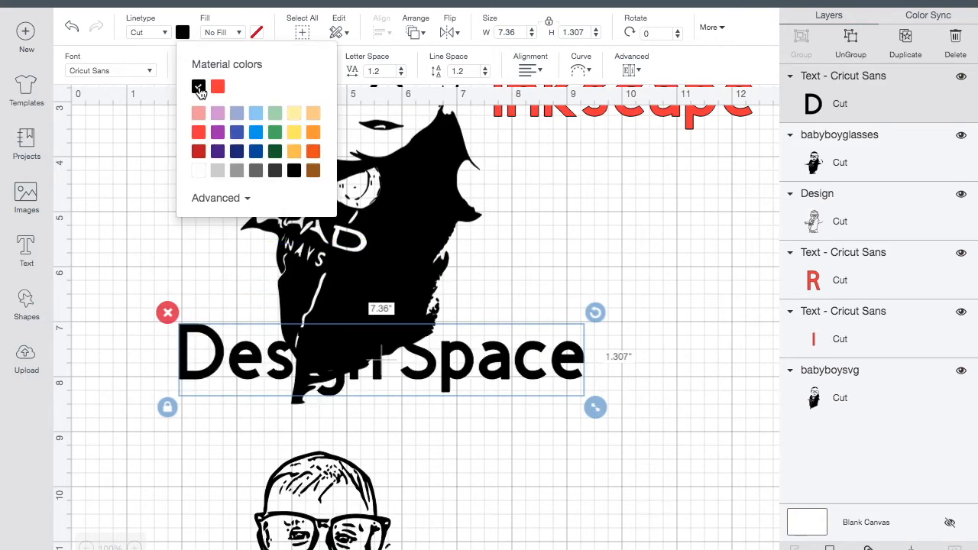
left_click(217, 86)
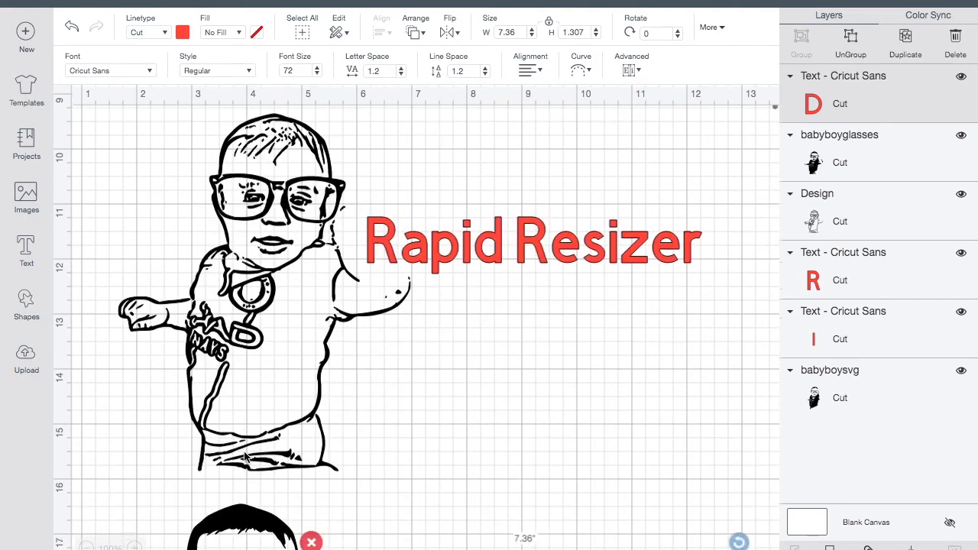
scroll("down", 3)
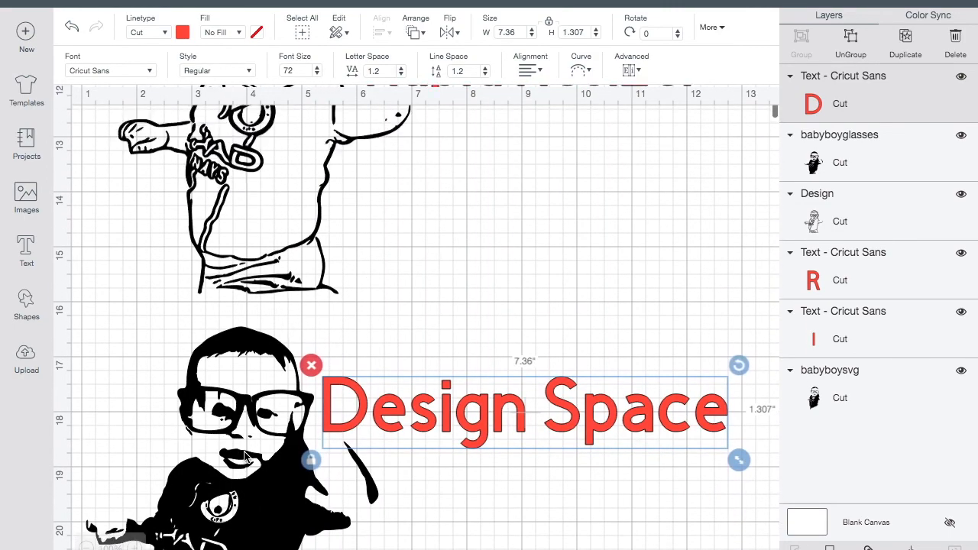